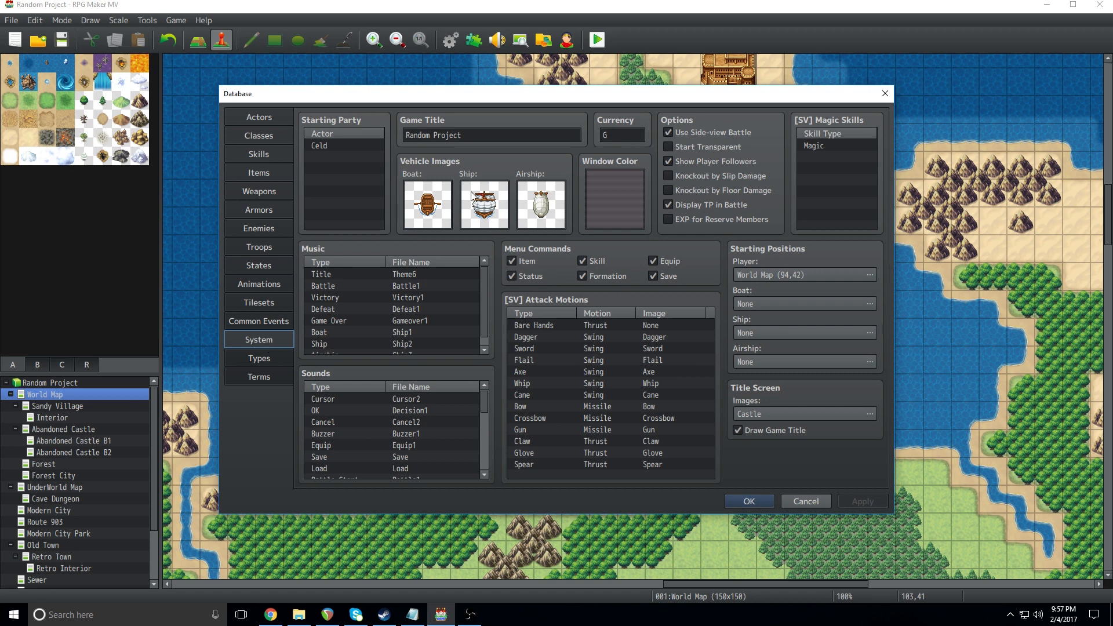
mouse_move(534, 204)
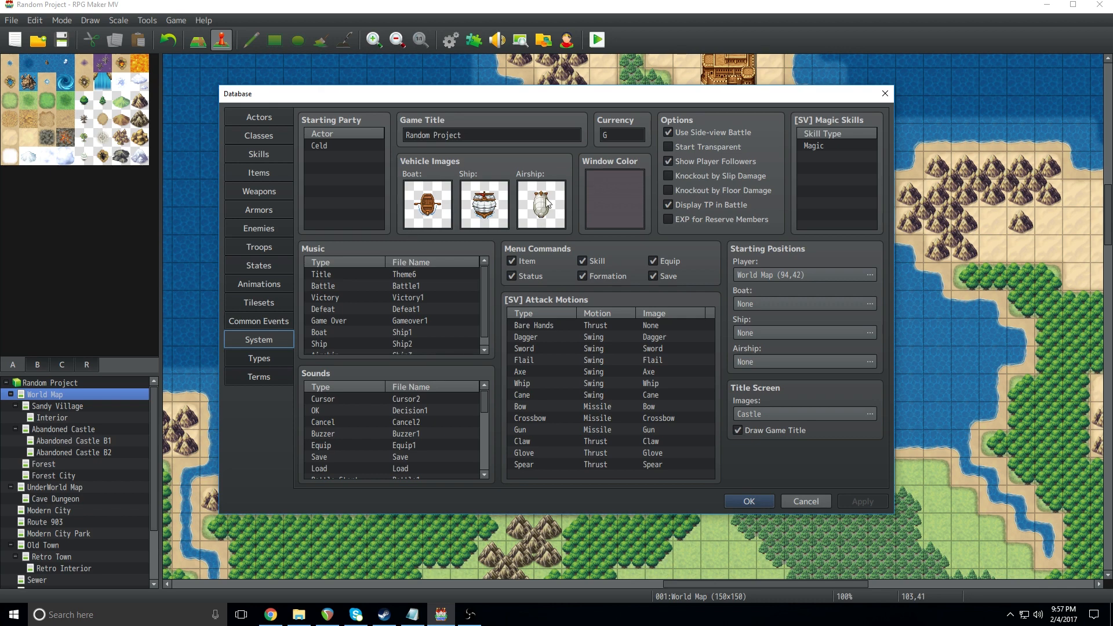
mouse_move(514, 243)
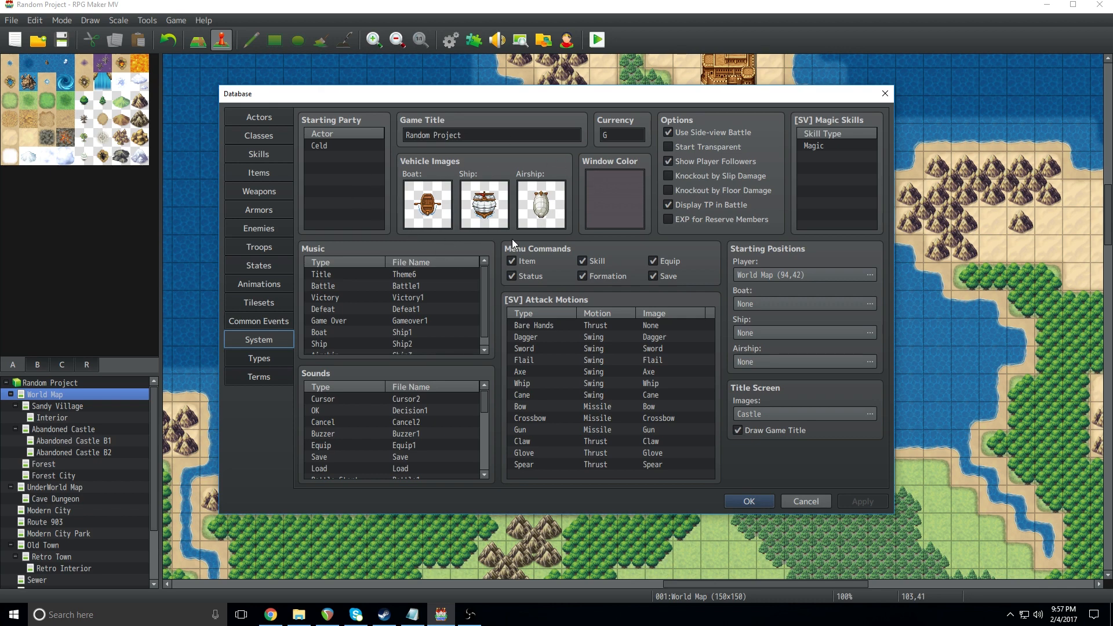
- Close the Database window and return to the World Map editor
left_click(748, 501)
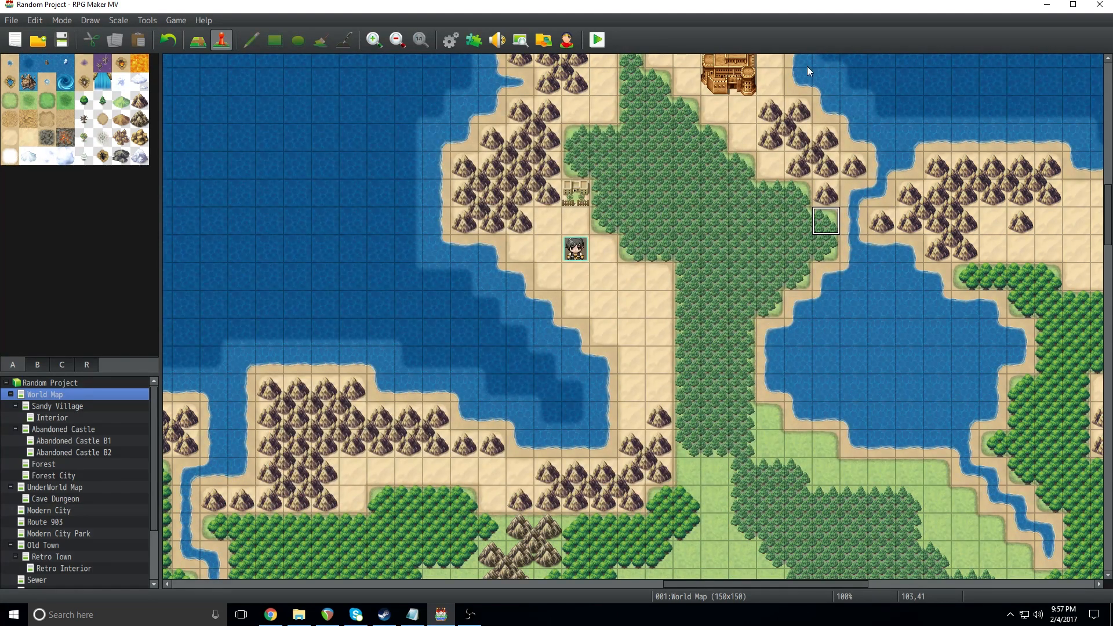
mouse_move(896, 346)
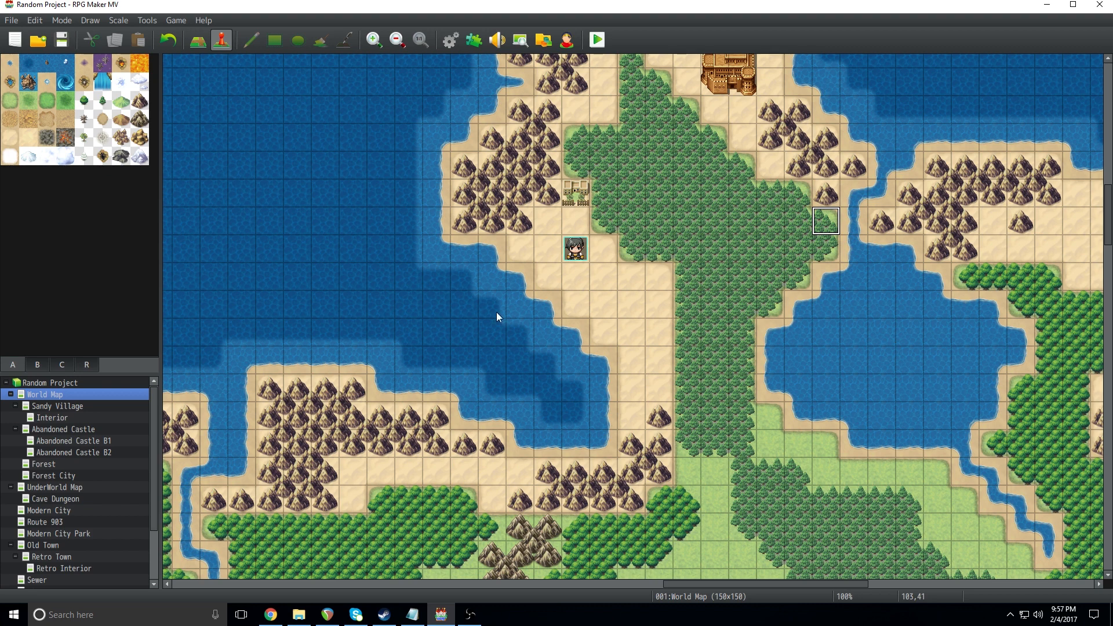
mouse_move(516, 308)
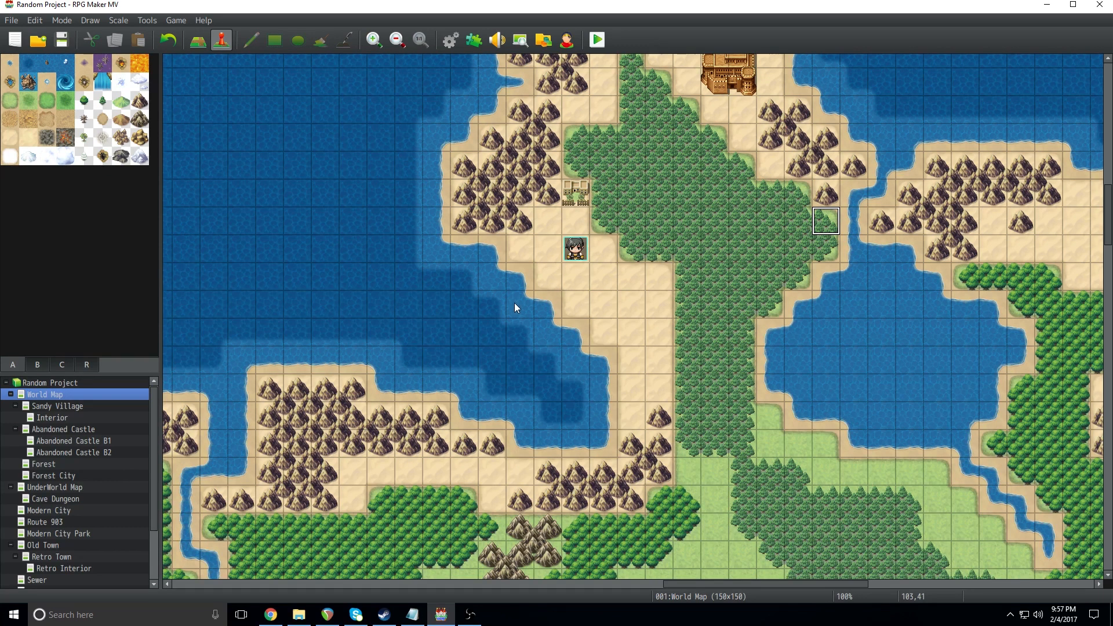
mouse_move(440, 316)
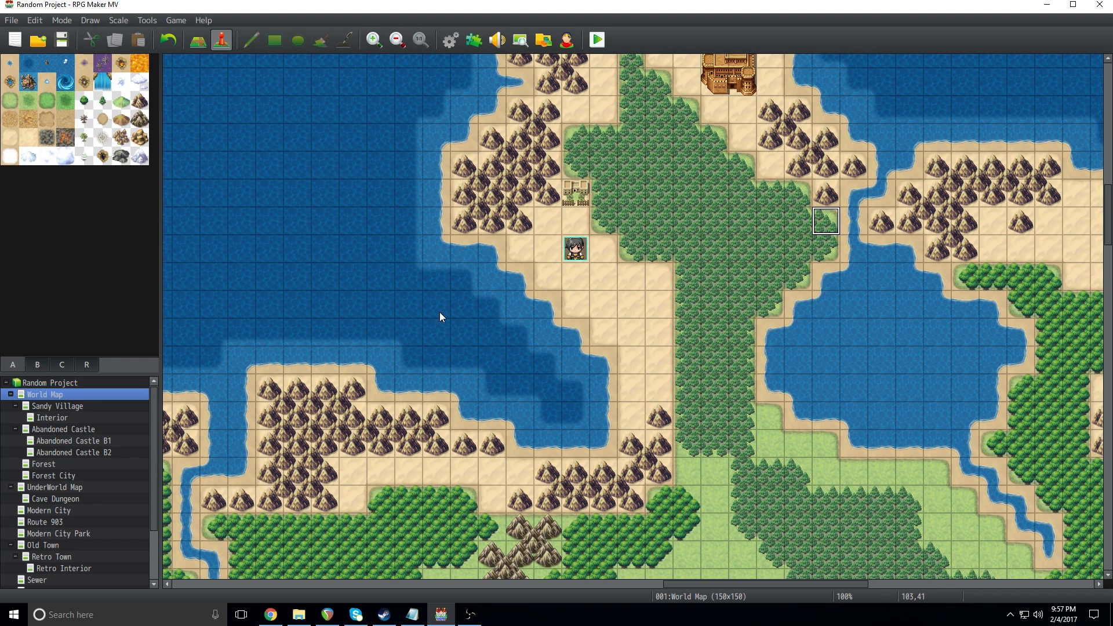
mouse_move(625, 224)
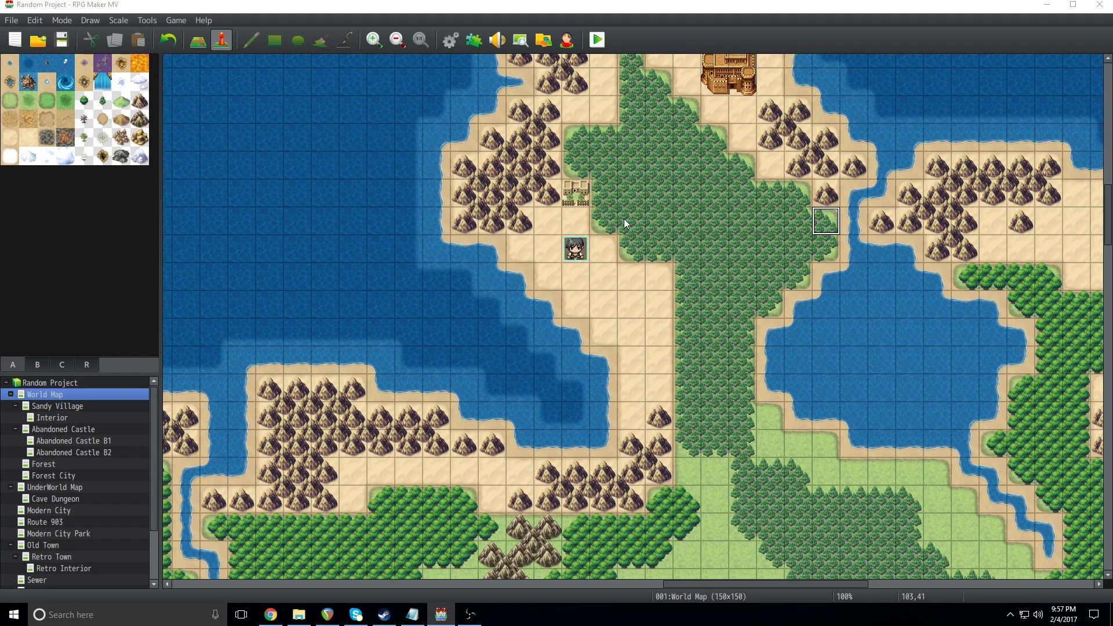
- In Database > System, set the boat's vehicle image to a sailing ship from the Vehicle sheet
left_click(448, 39)
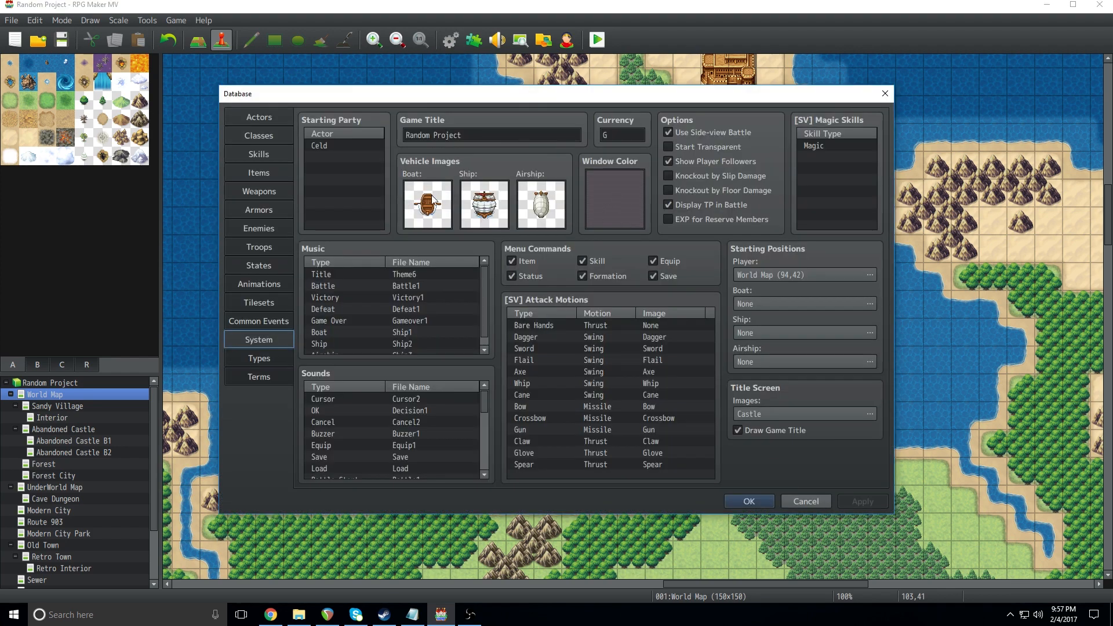
mouse_move(467, 206)
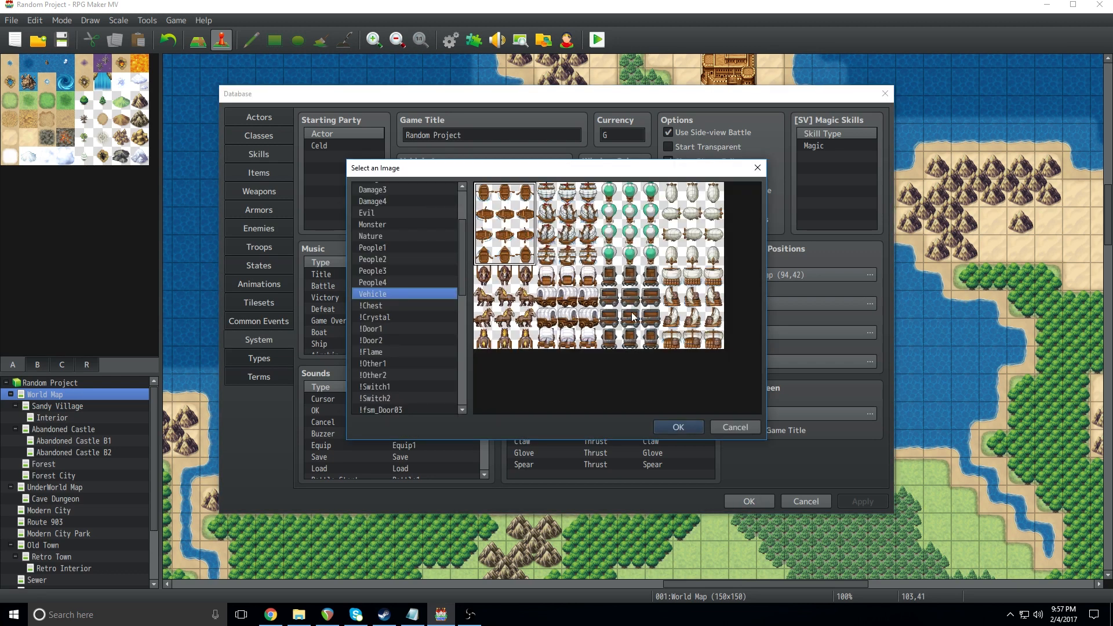
mouse_move(518, 222)
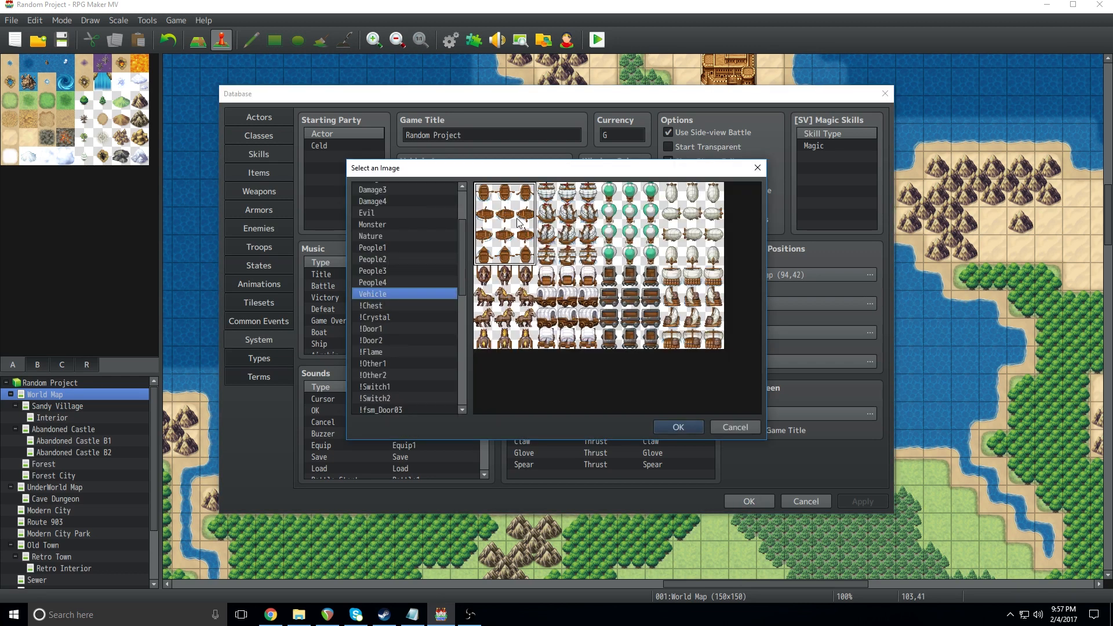
mouse_move(504, 237)
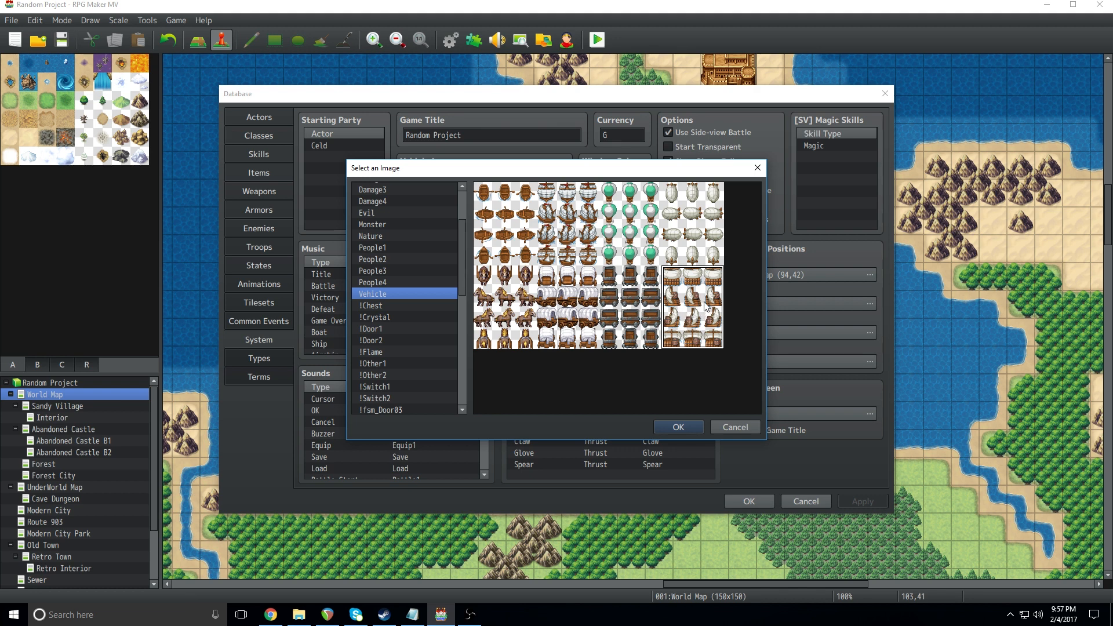
left_click(677, 426)
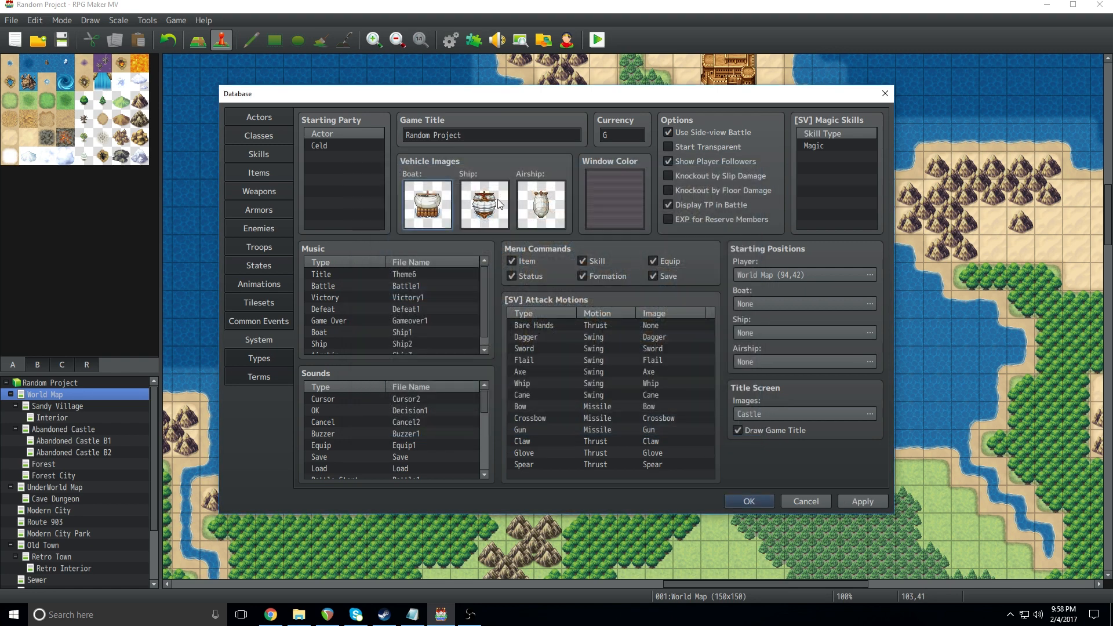
- Set the airship's vehicle image to the green balloon from the Vehicle sheet
left_click(484, 206)
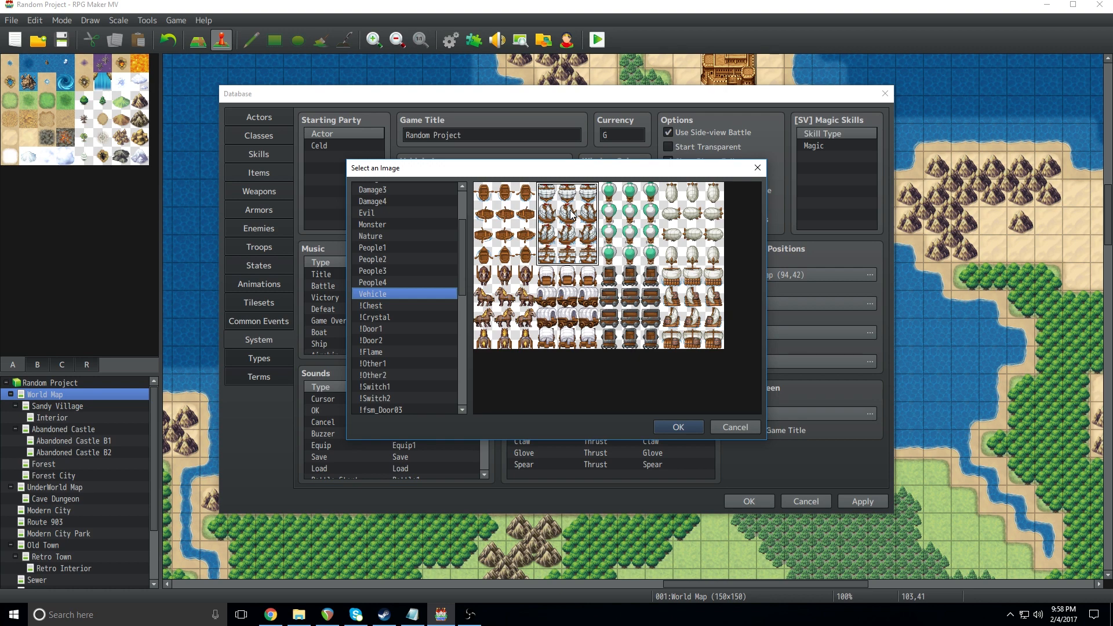
mouse_move(669, 340)
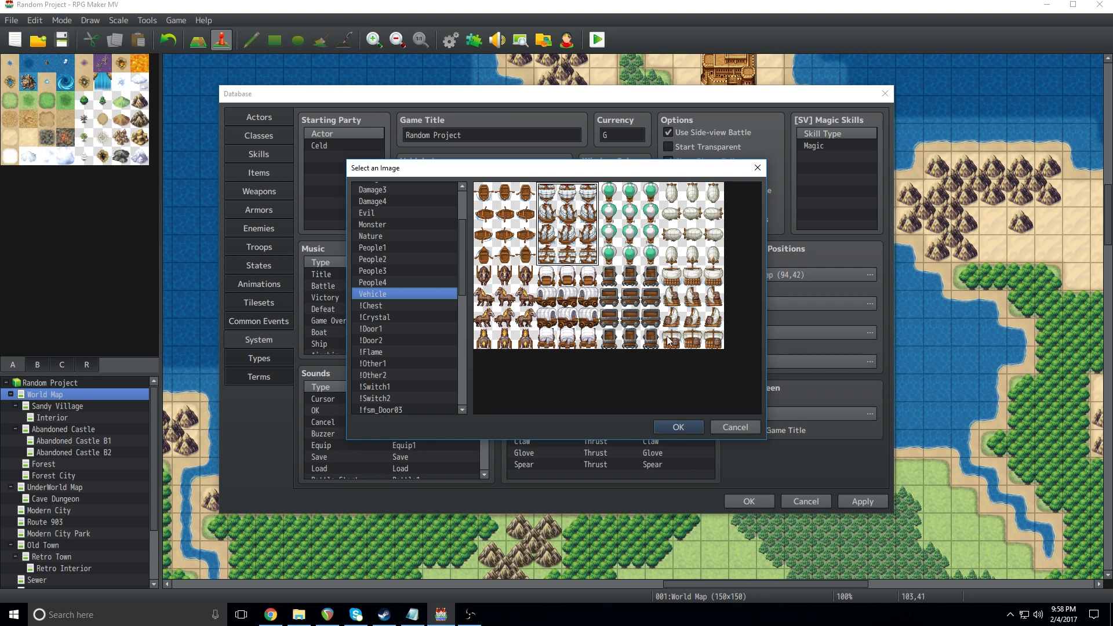
left_click(676, 427)
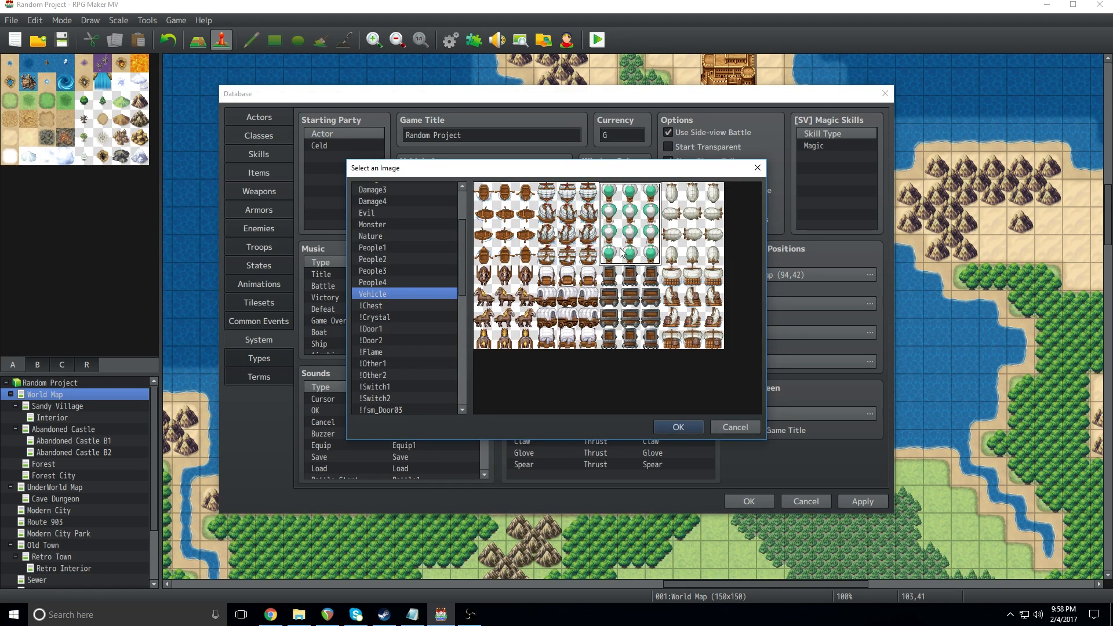
mouse_move(710, 404)
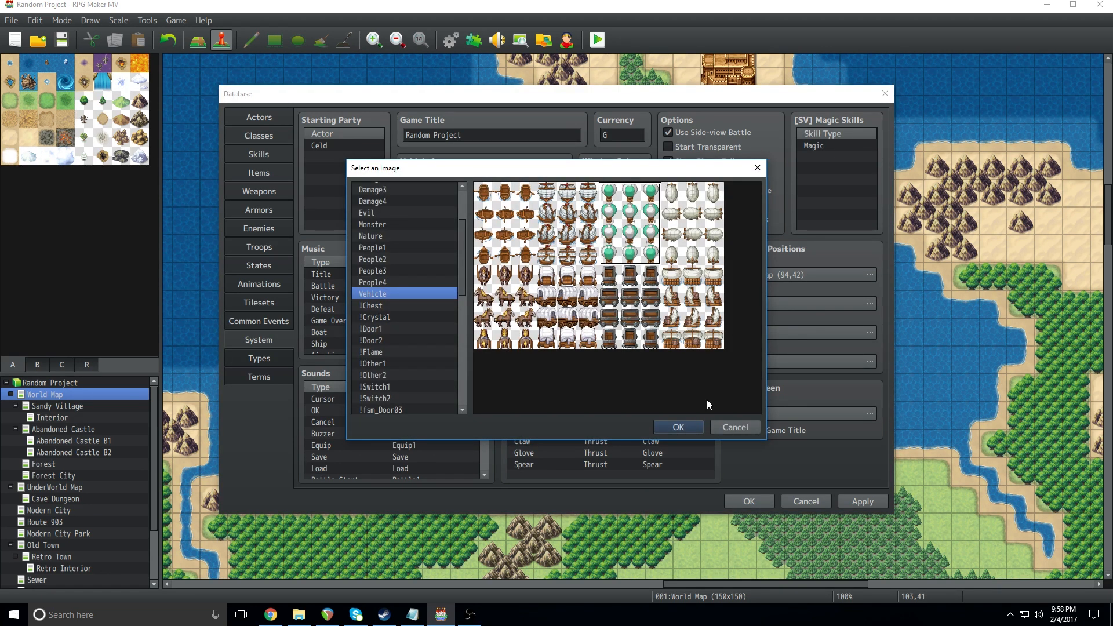
mouse_move(693, 382)
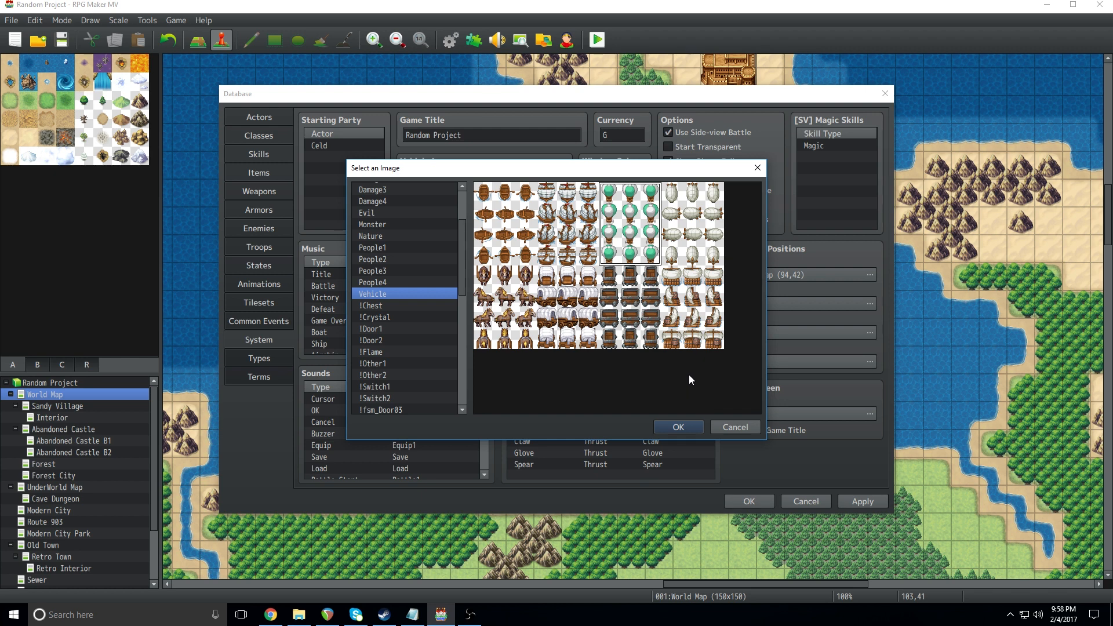
left_click(676, 427)
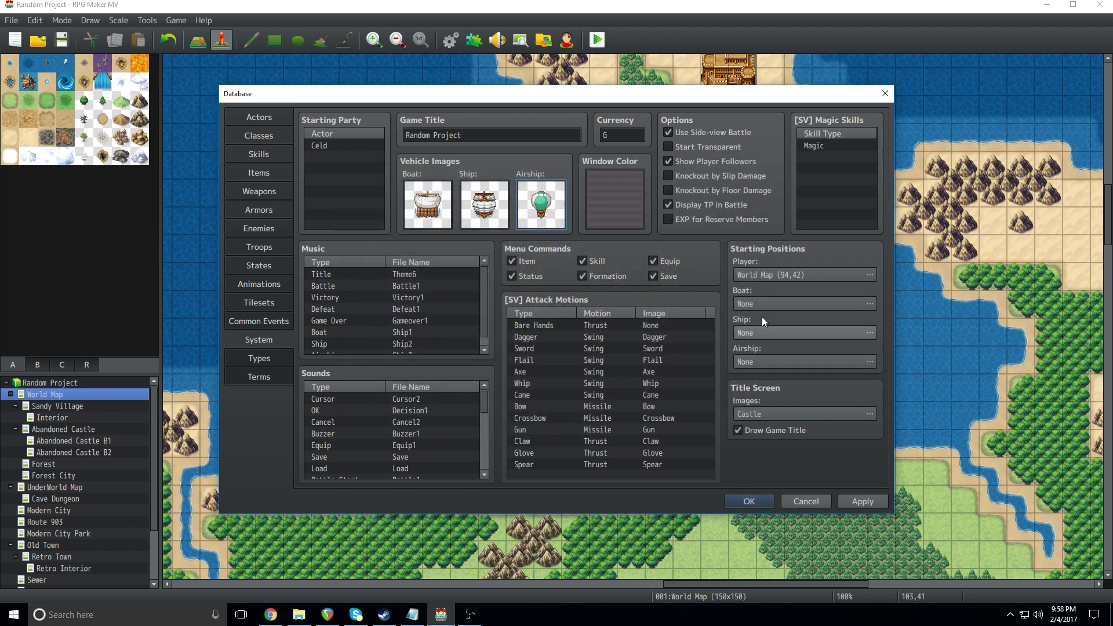
mouse_move(856, 328)
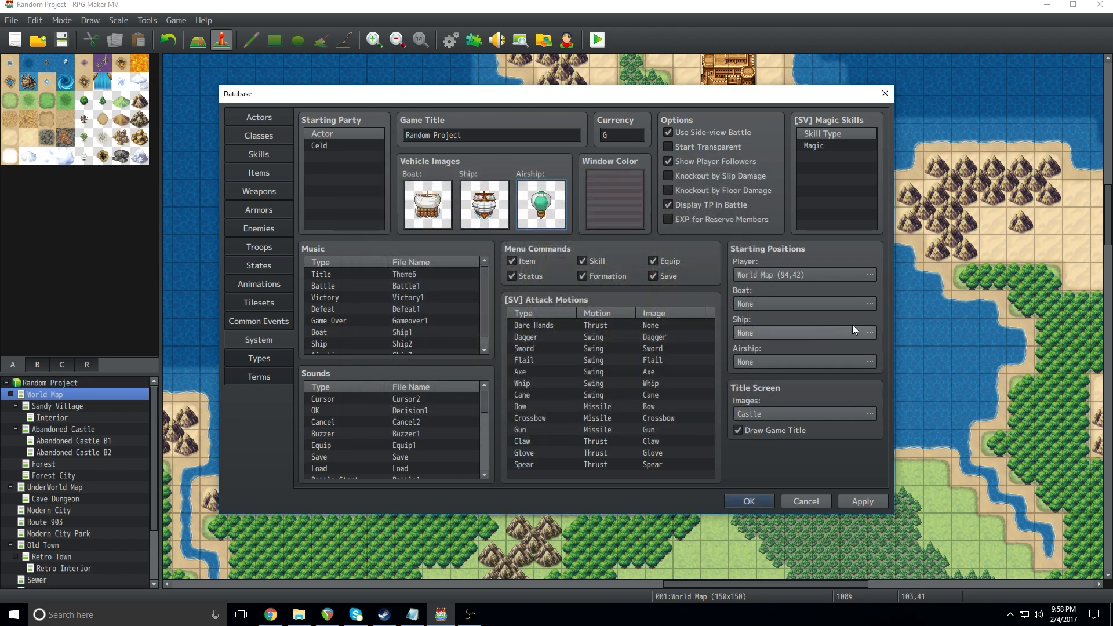
mouse_move(776, 332)
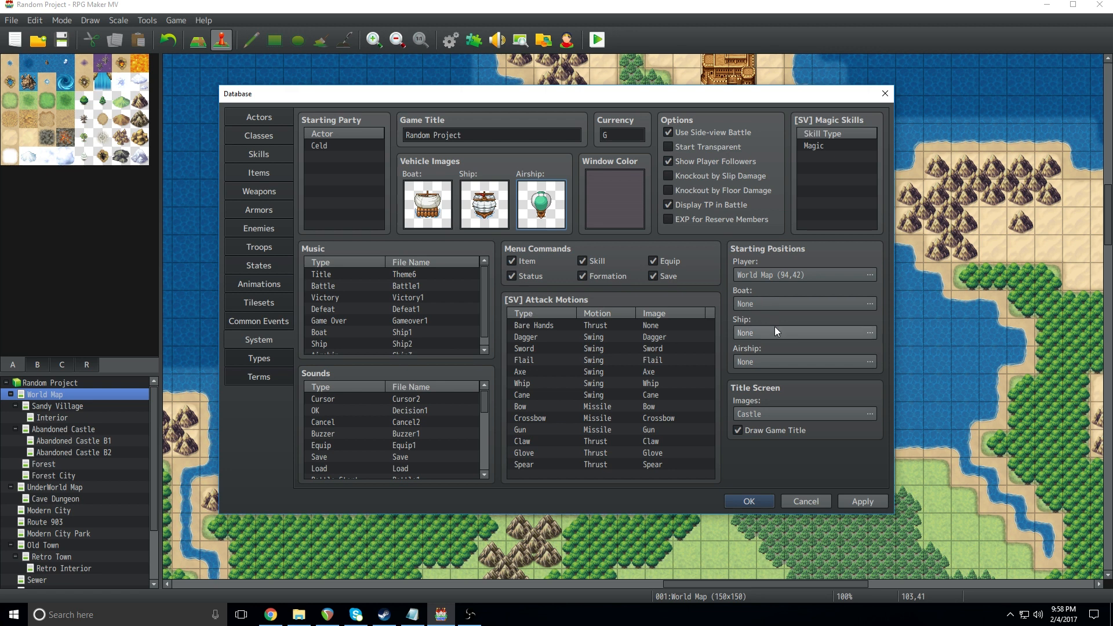
mouse_move(693, 334)
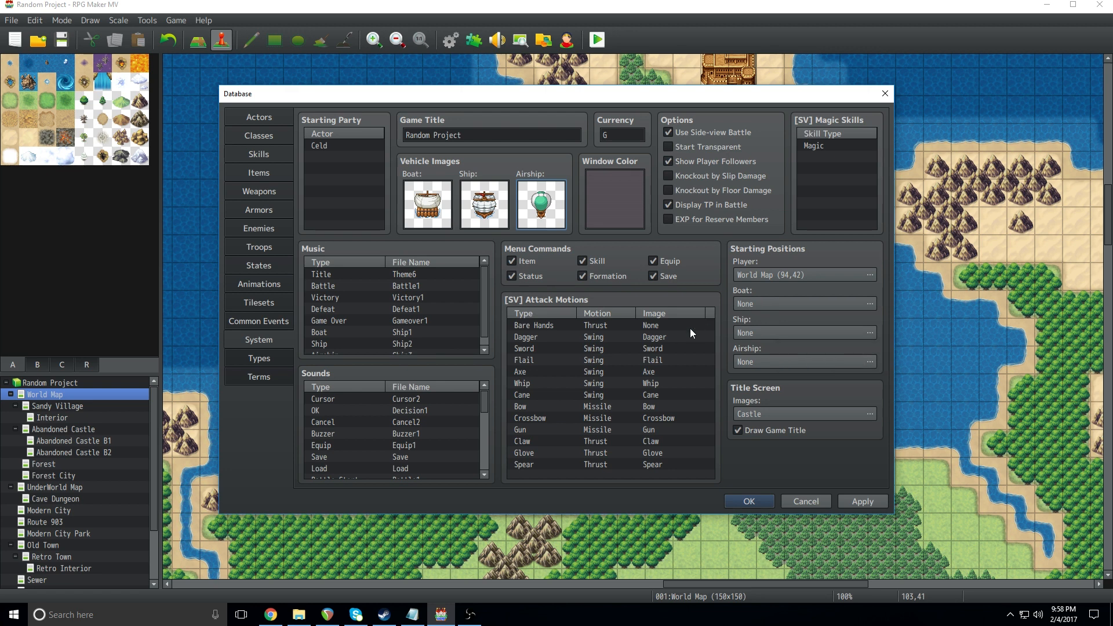
mouse_move(772, 324)
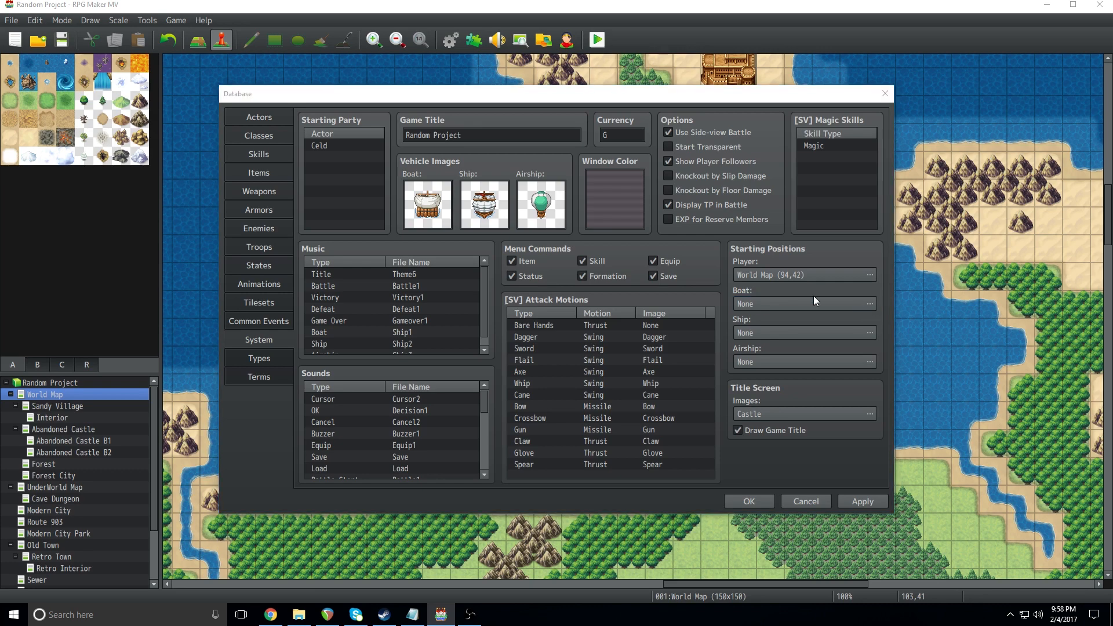
- Set the boat's starting position to World Map (92,42), apply the changes and close the Database
left_click(869, 275)
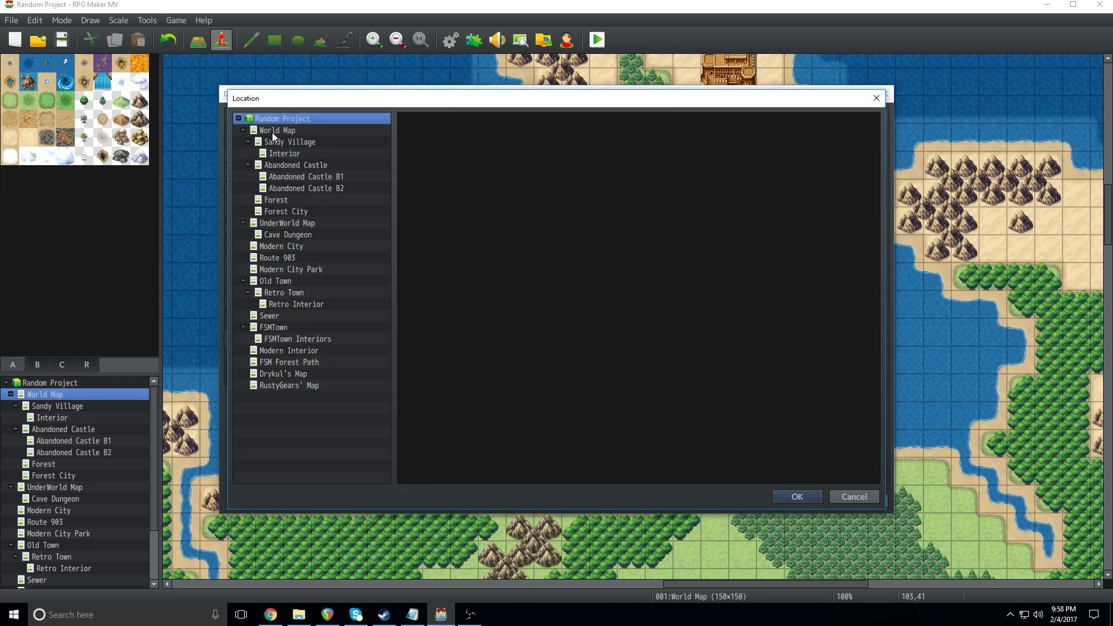
left_click(277, 130)
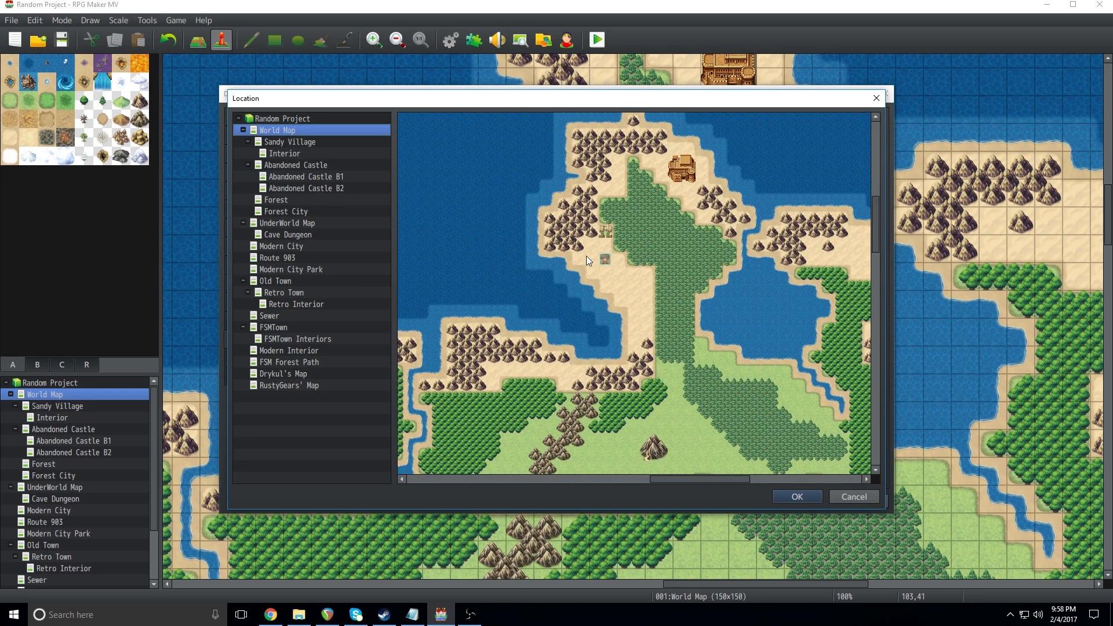
mouse_move(593, 267)
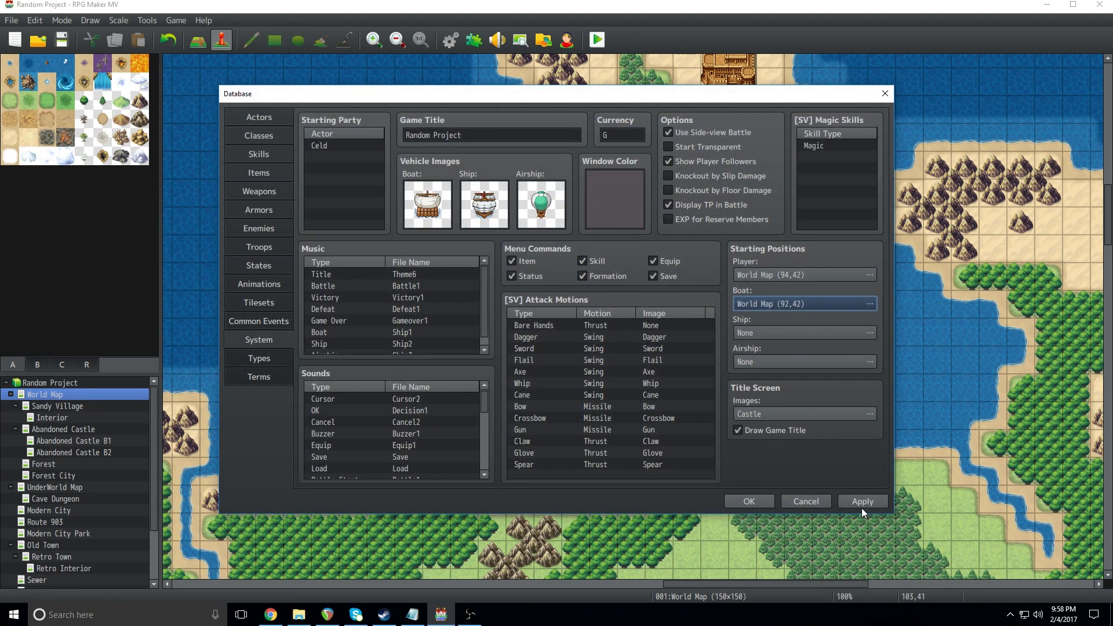
left_click(861, 501)
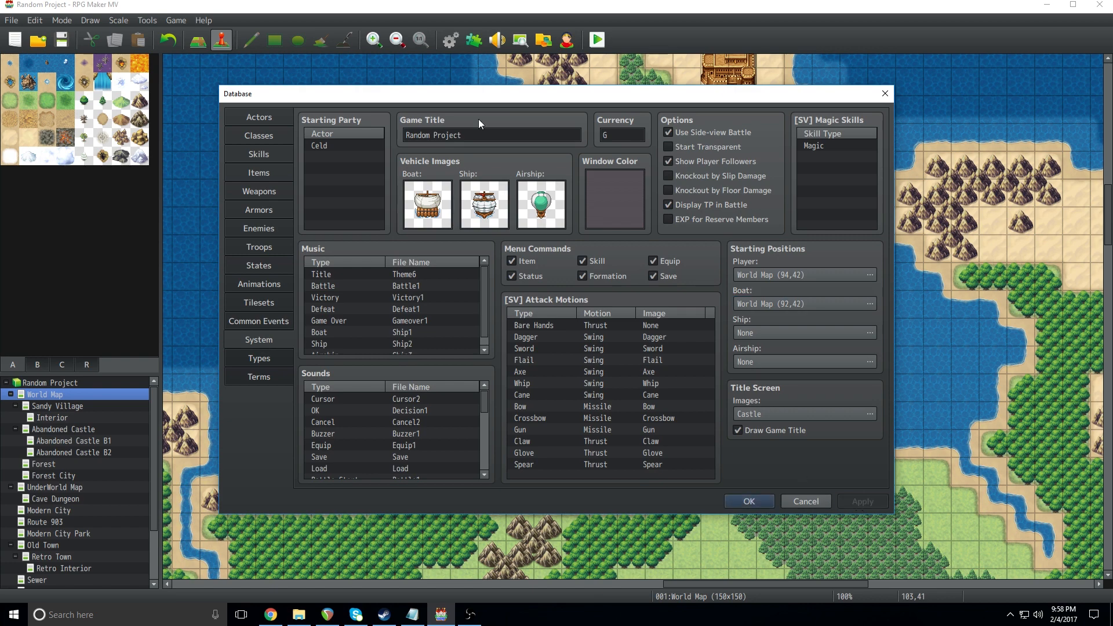
left_click(748, 501)
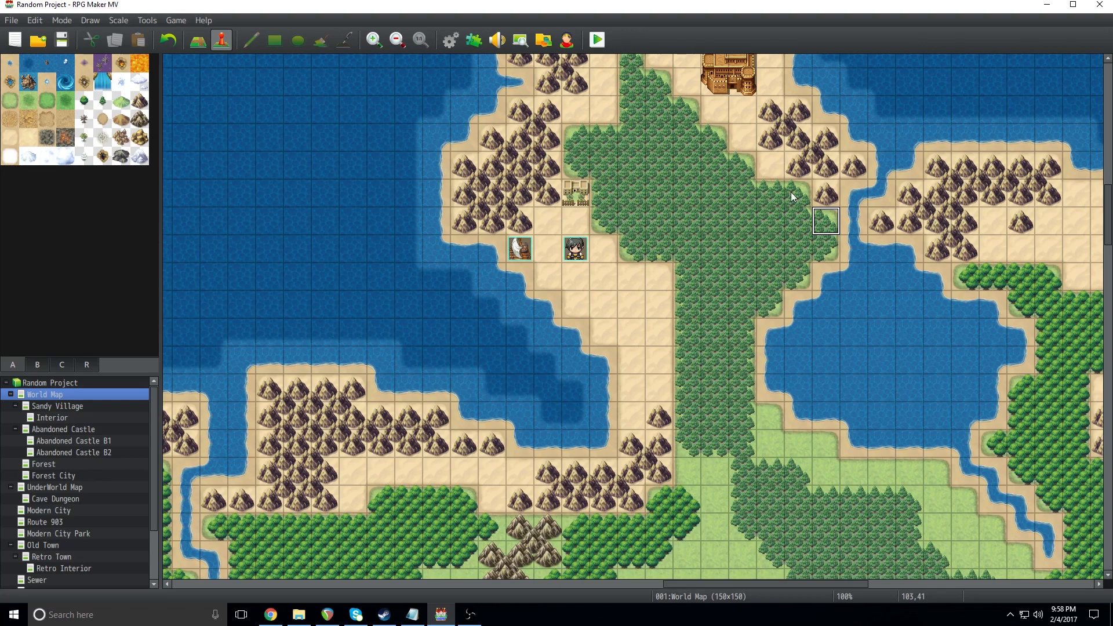
- Set starting positions: boat at (103,43) by the eastern lake, ship at (91,43), airship at (97,47)
right_click(826, 276)
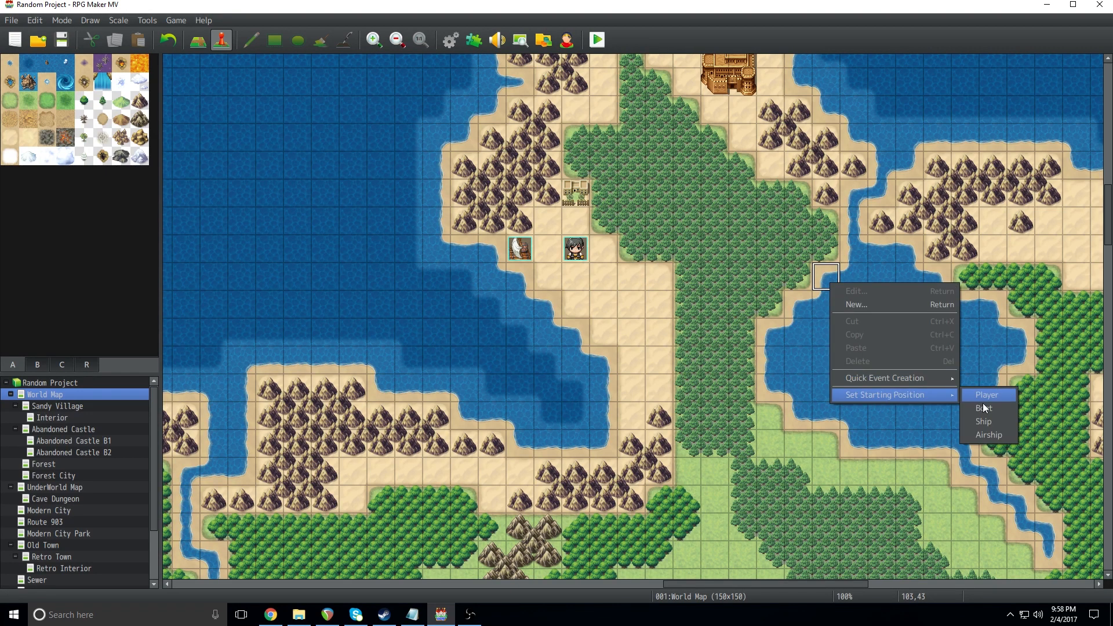
left_click(985, 407)
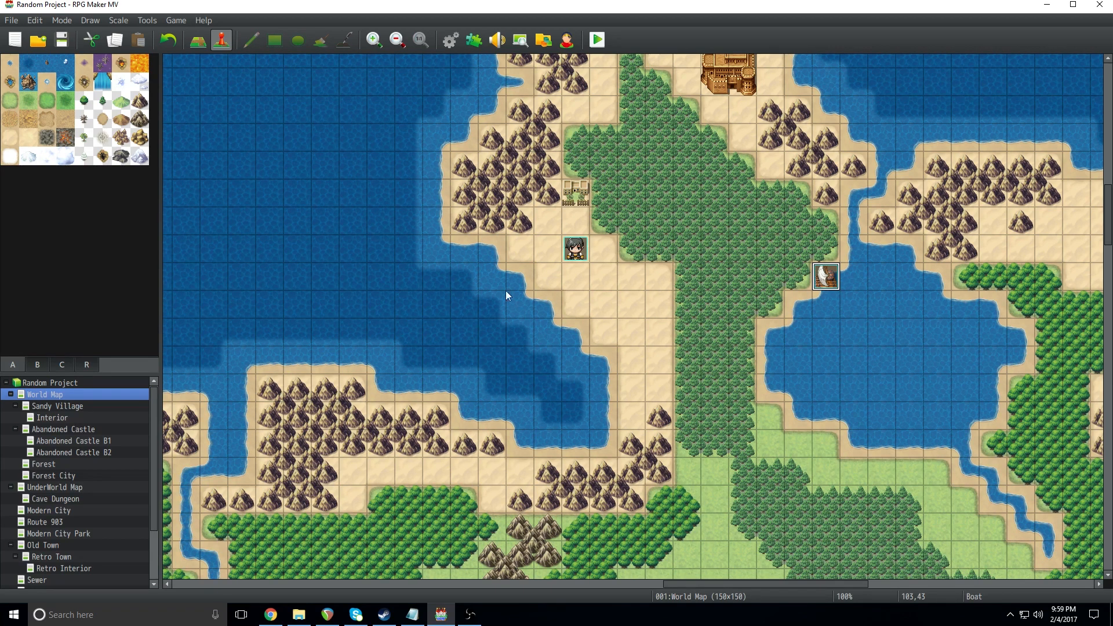
right_click(491, 277)
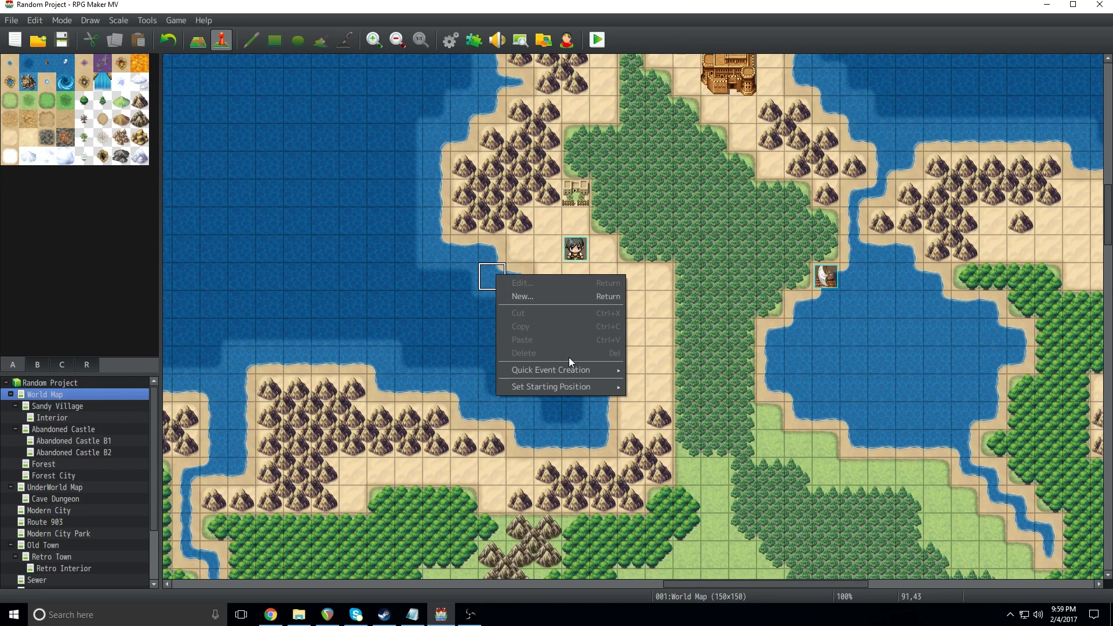
mouse_move(550, 386)
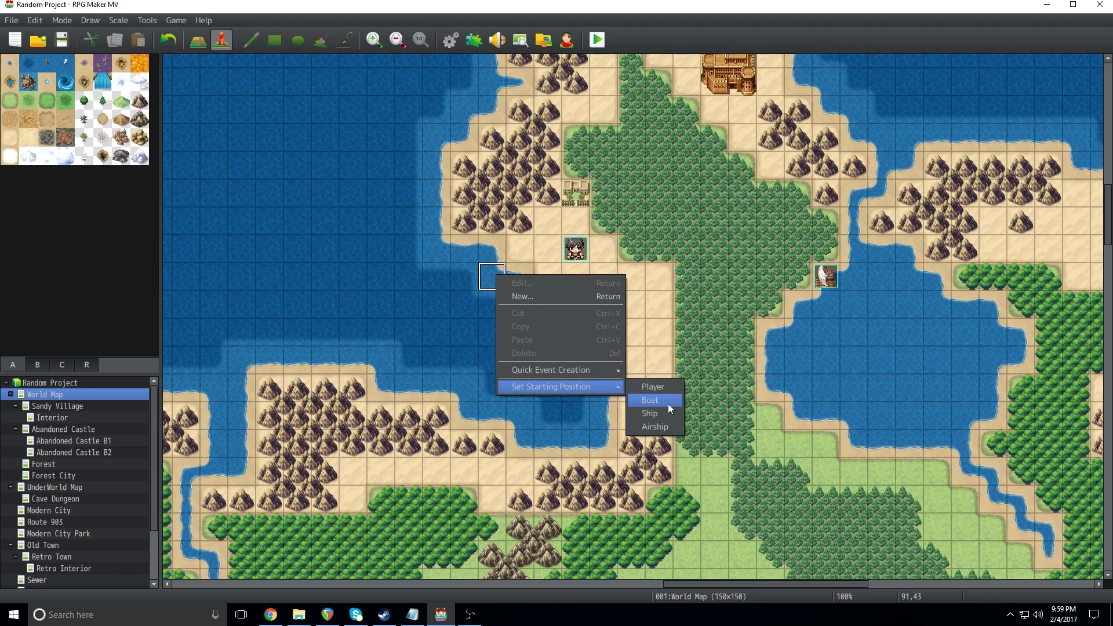
left_click(650, 413)
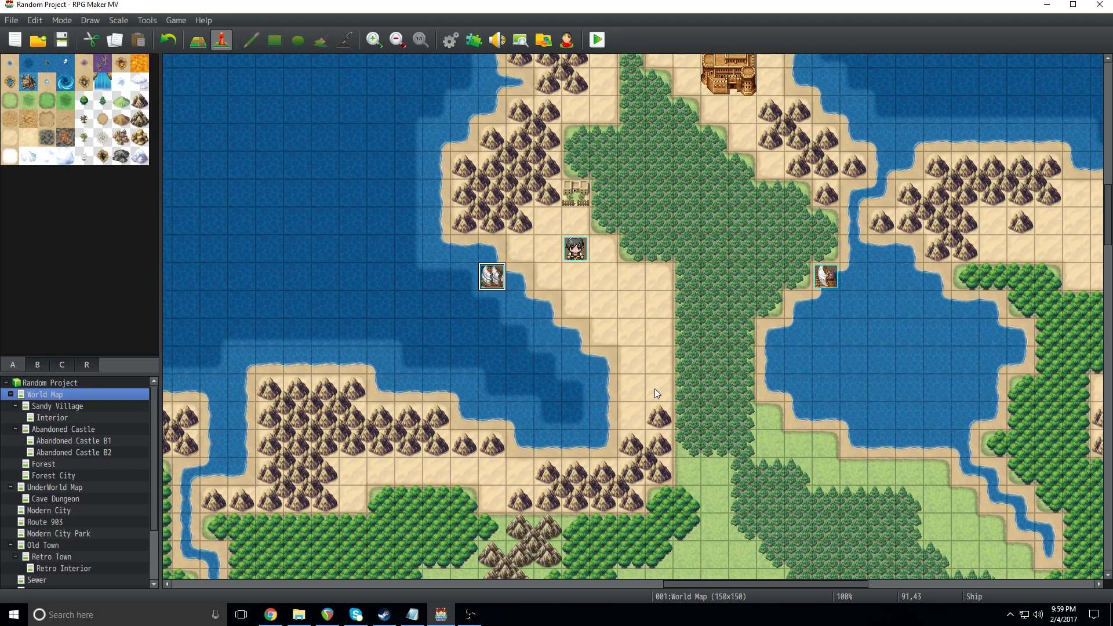
right_click(658, 389)
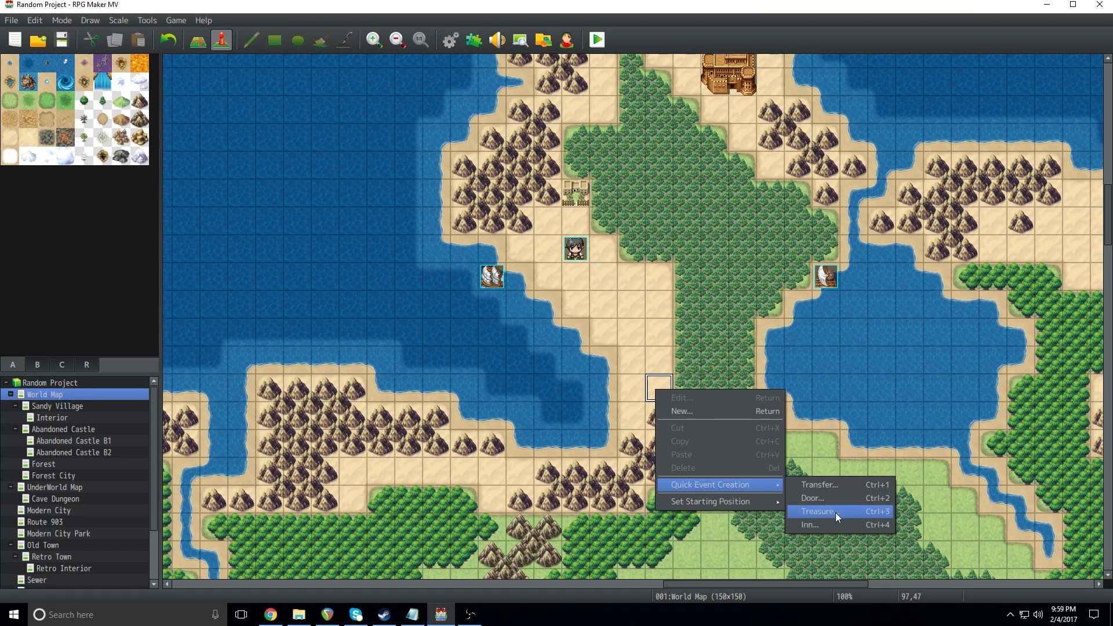
left_click(810, 524)
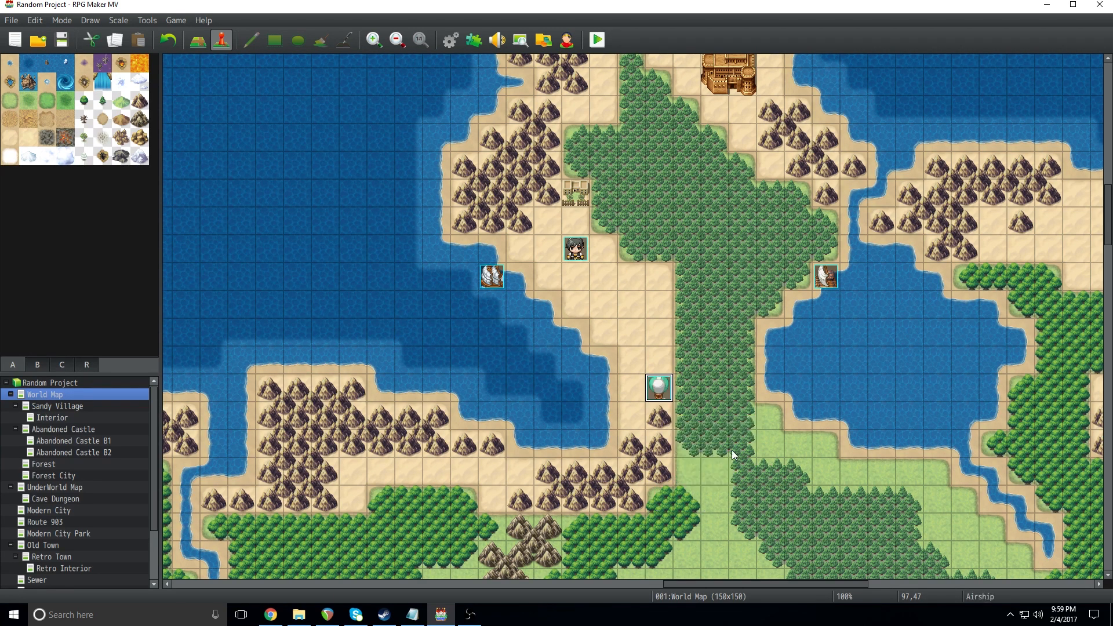
mouse_move(761, 421)
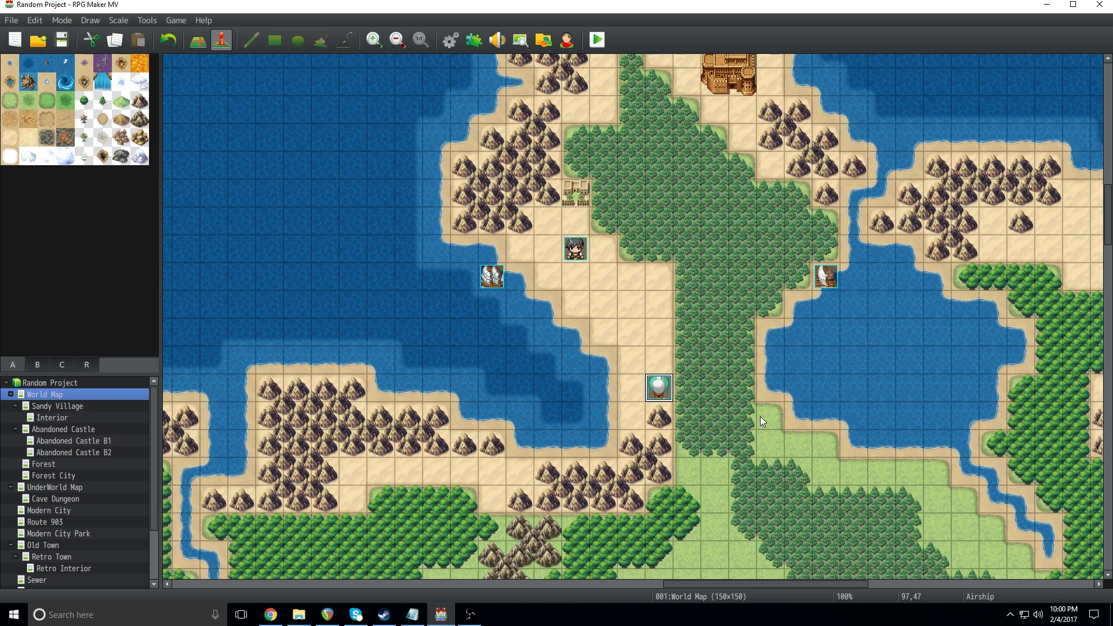
mouse_move(9, 165)
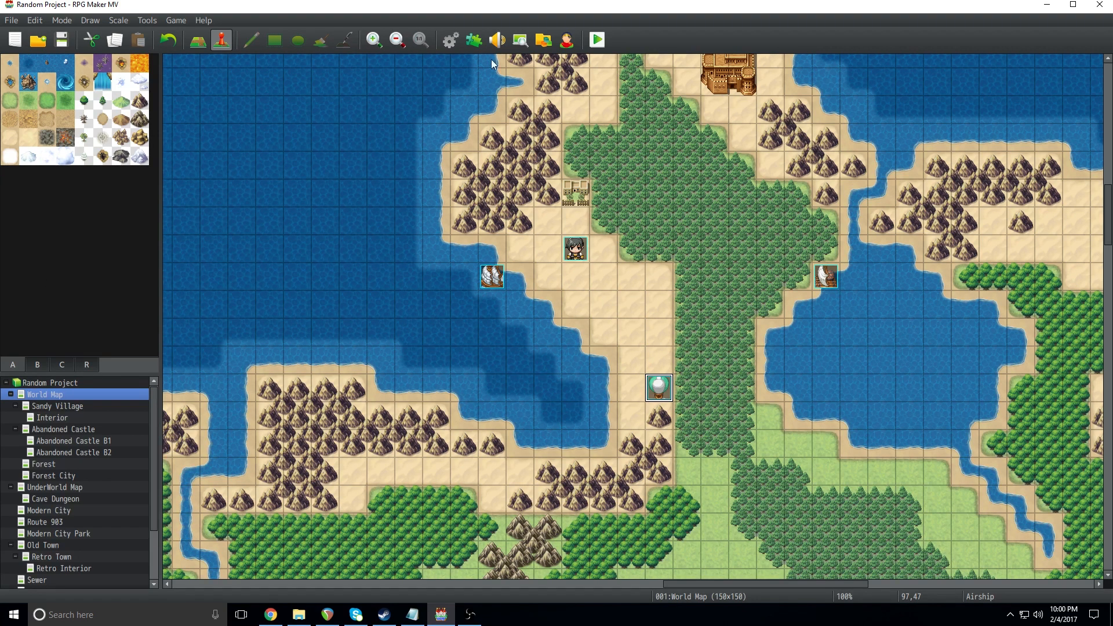
- Save the project and playtest a New Game to see the placed vehicles
left_click(596, 40)
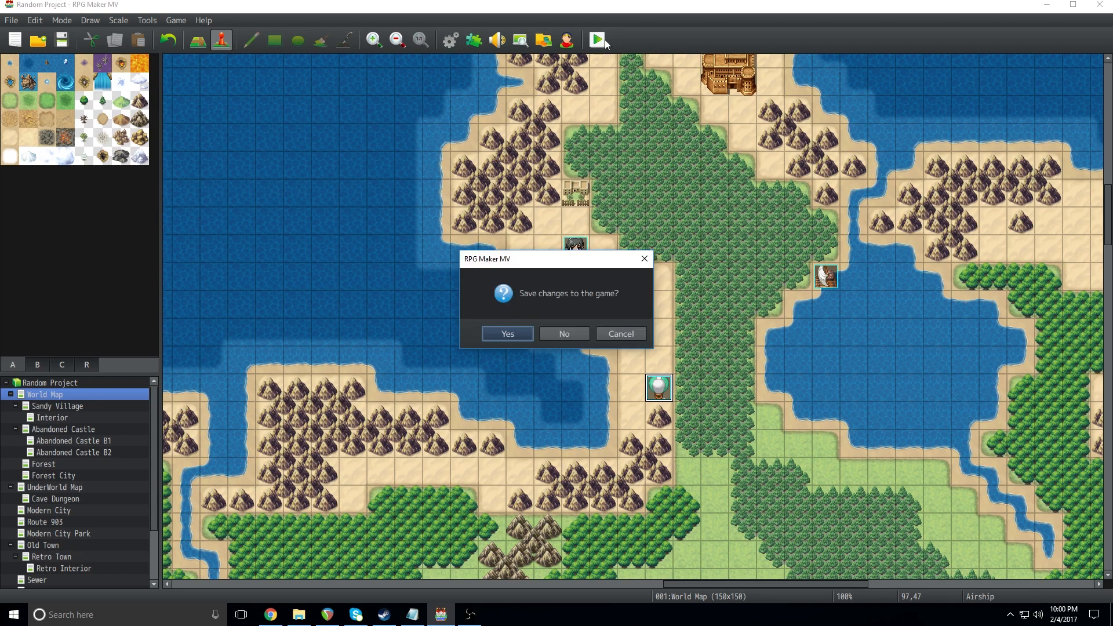
left_click(564, 334)
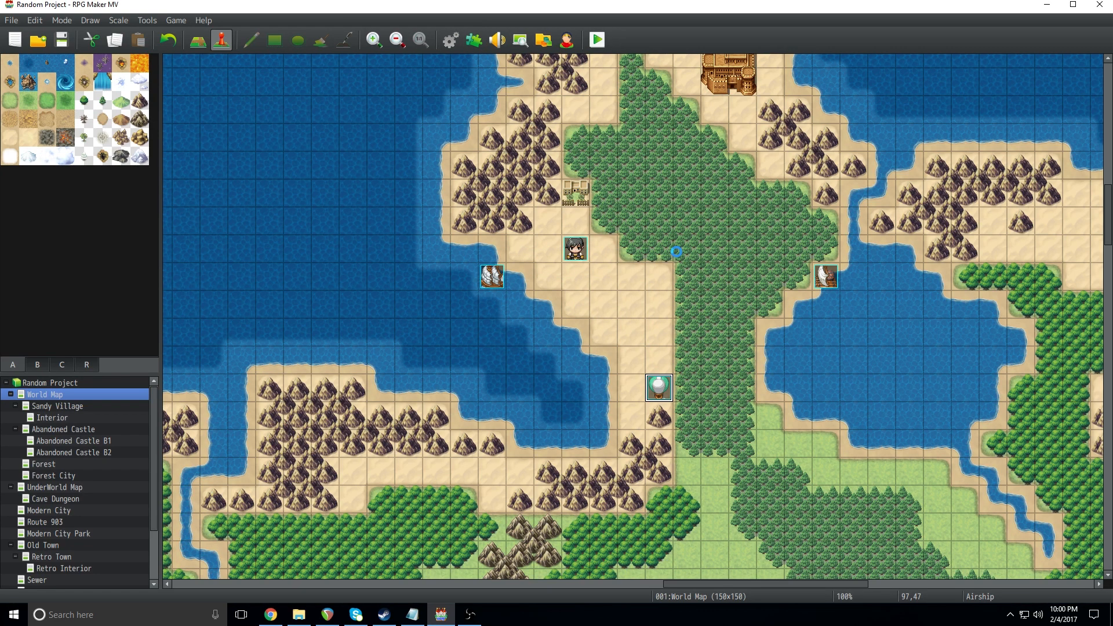
left_click(595, 39)
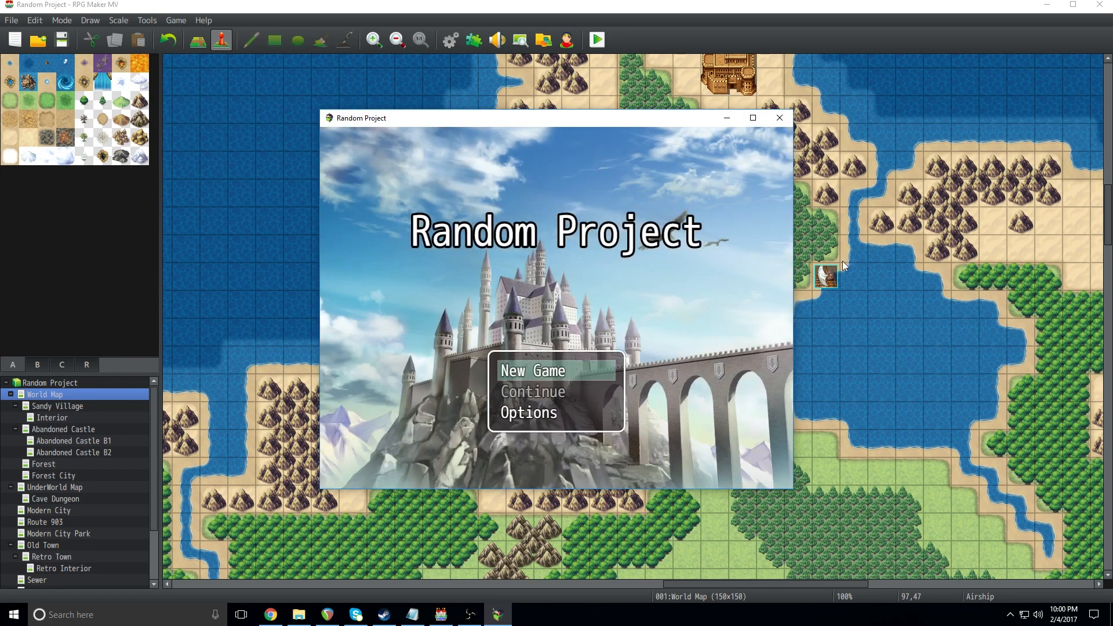
left_click(533, 371)
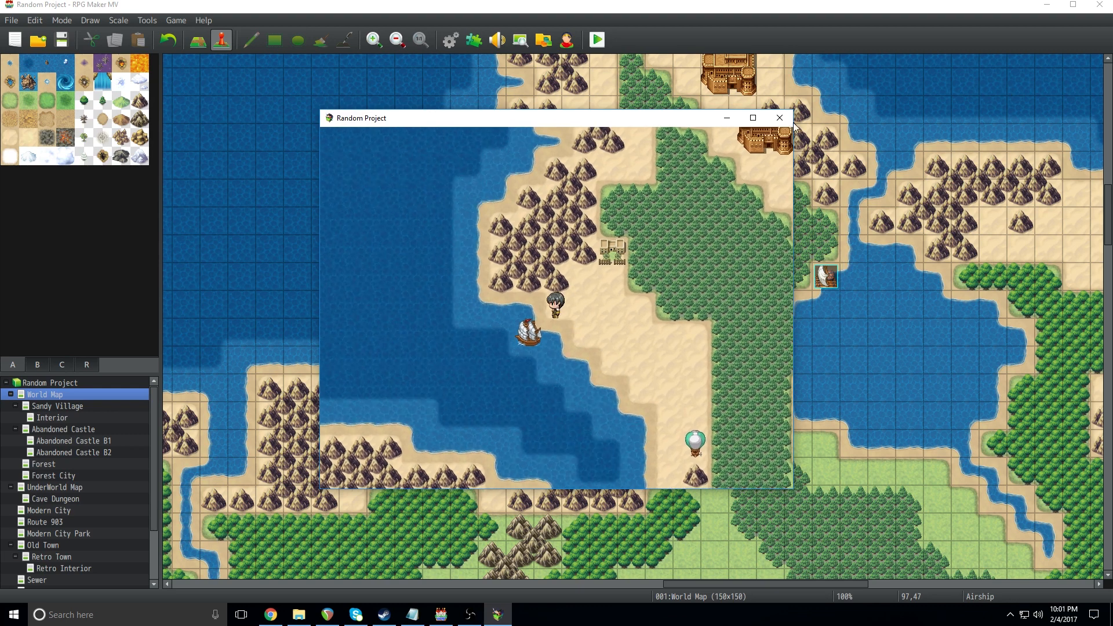
- Move the ship's starting position one tile east to (92,43)
right_click(519, 276)
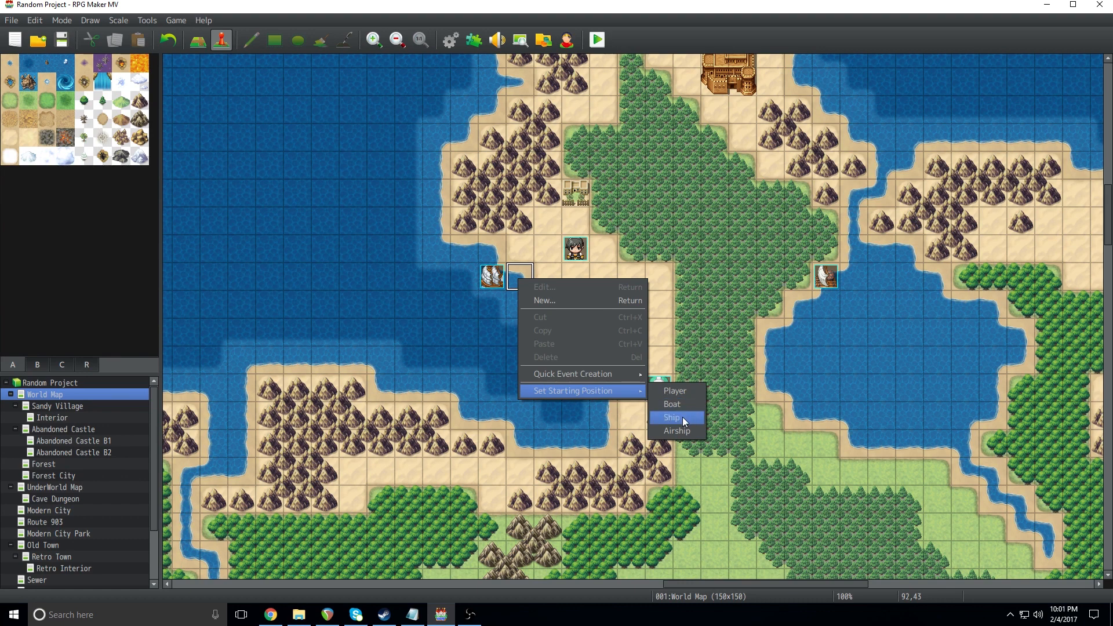
left_click(671, 418)
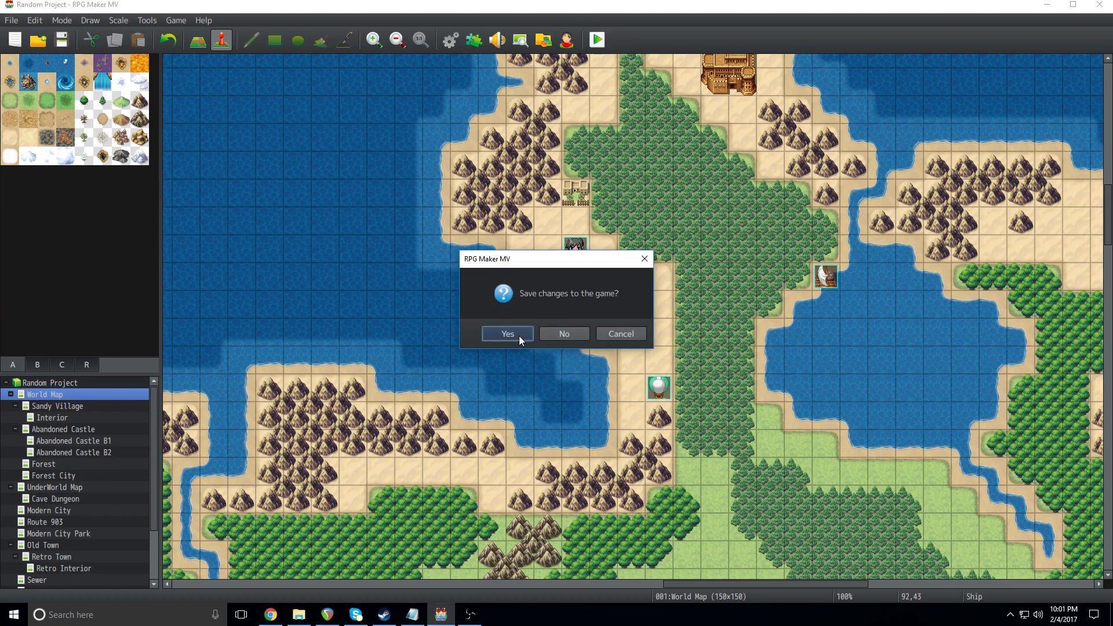
- Save changes and launch the playtest with the ship at its new start
left_click(507, 334)
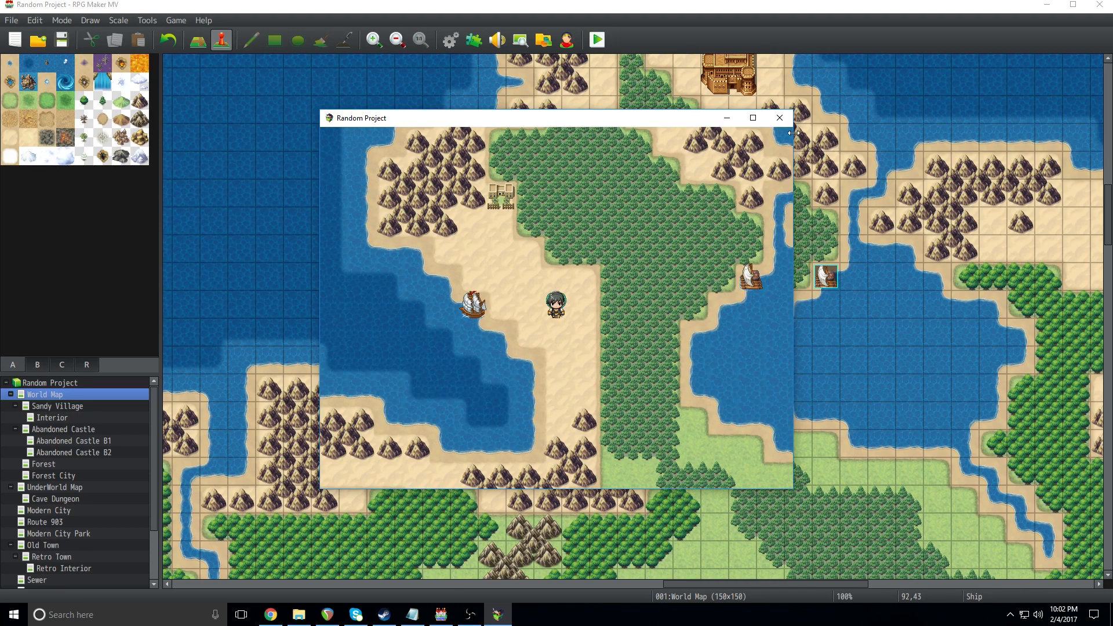
- Close the playtest and set the ship's vehicle music to Ship1 in Database > System
left_click(779, 118)
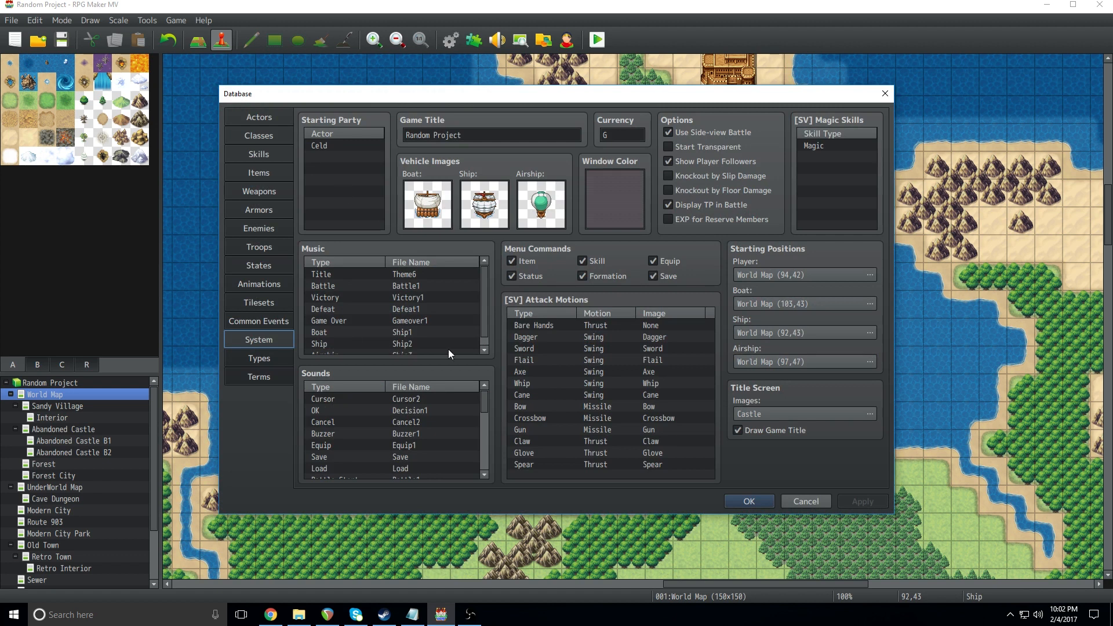
scroll("down", 3)
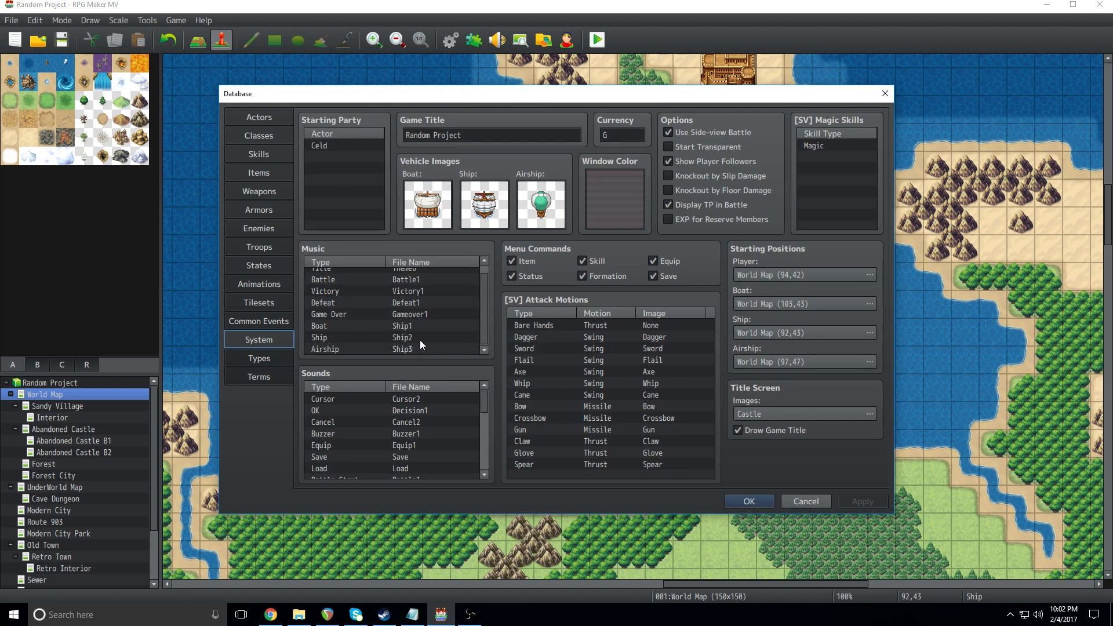
mouse_move(418, 248)
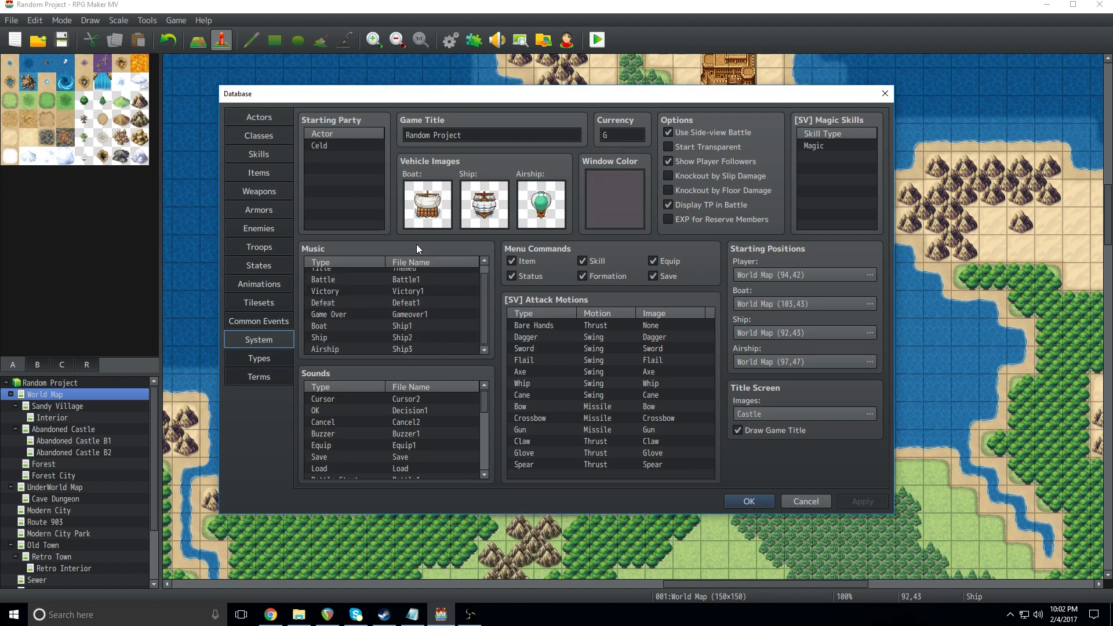
mouse_move(345, 274)
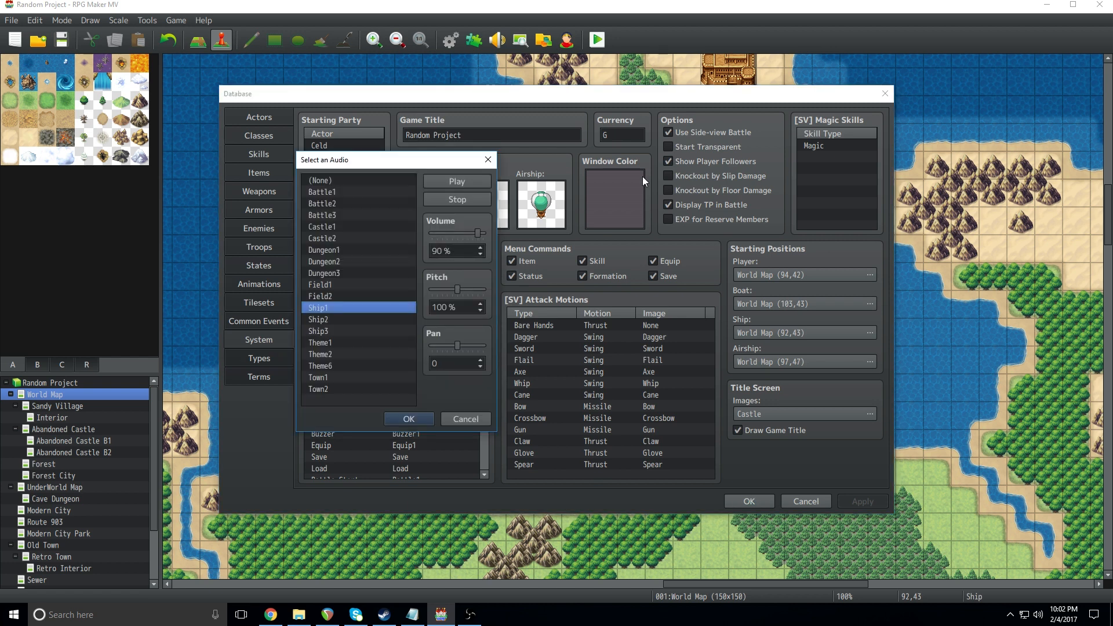
mouse_move(423, 273)
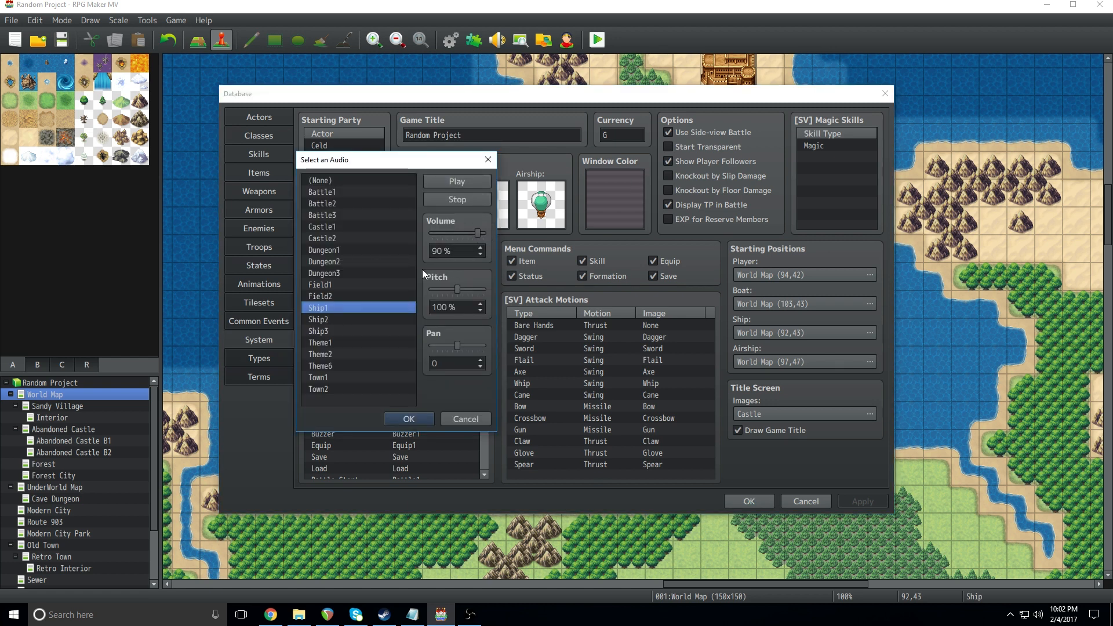
mouse_move(378, 211)
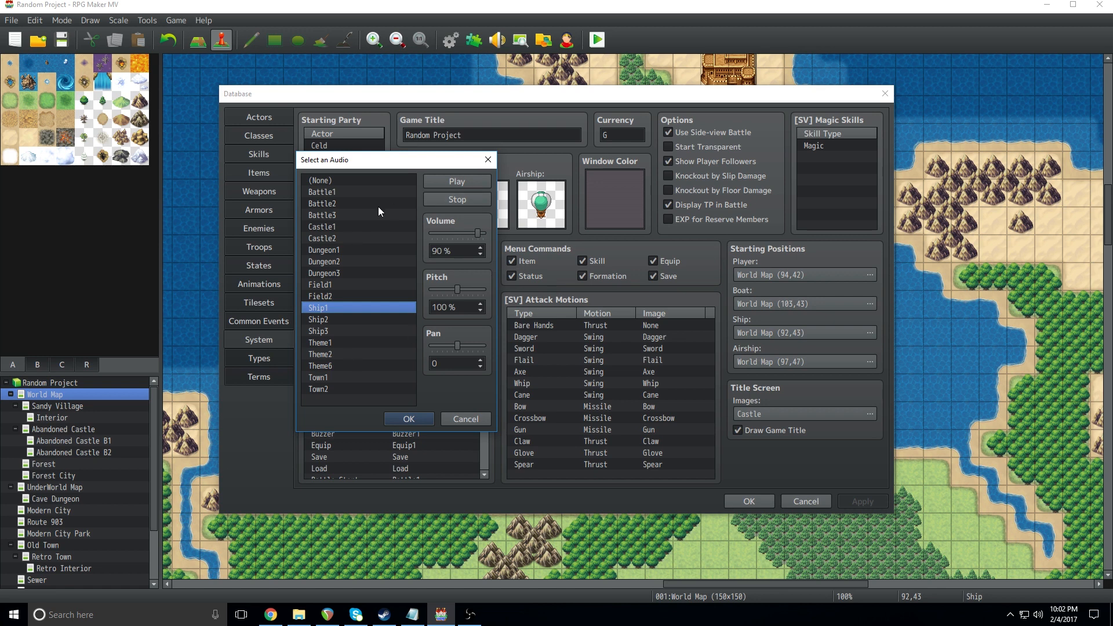
mouse_move(425, 341)
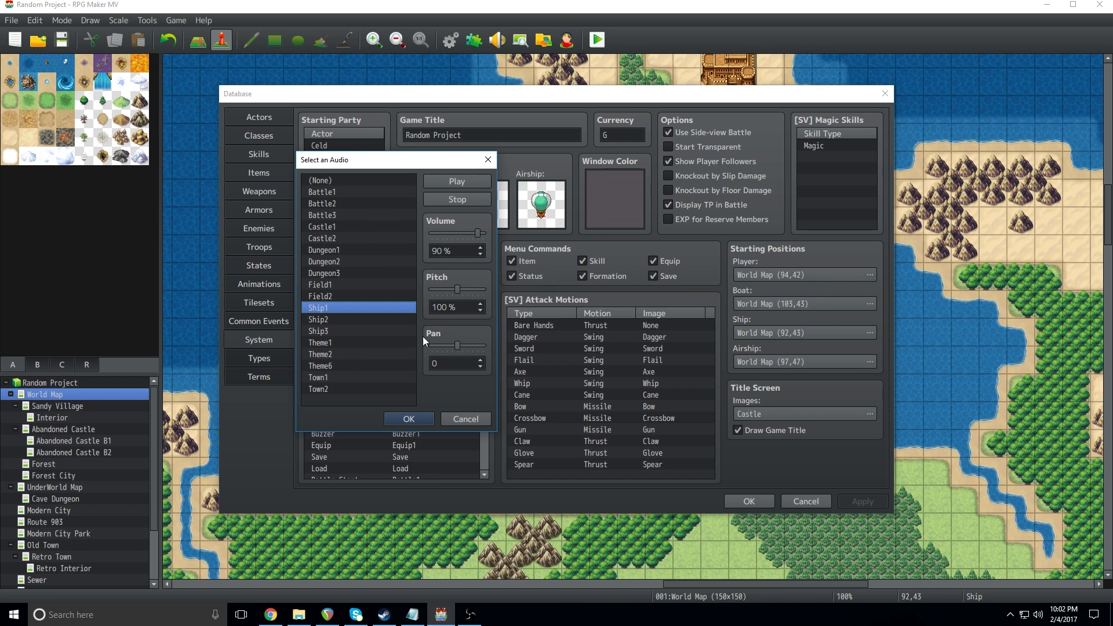
mouse_move(427, 381)
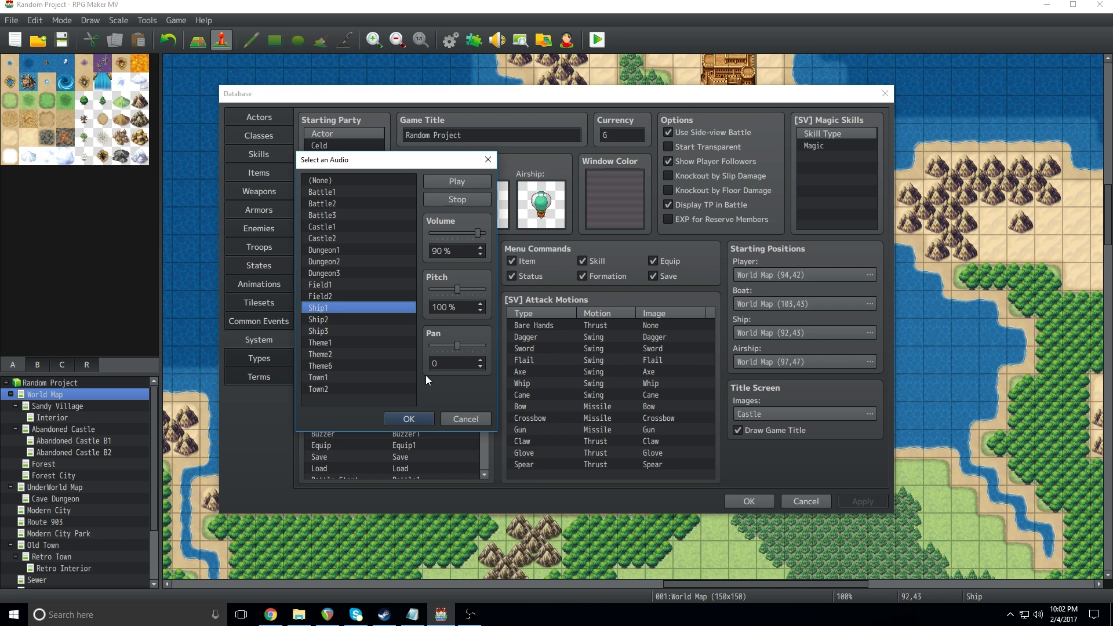
mouse_move(433, 426)
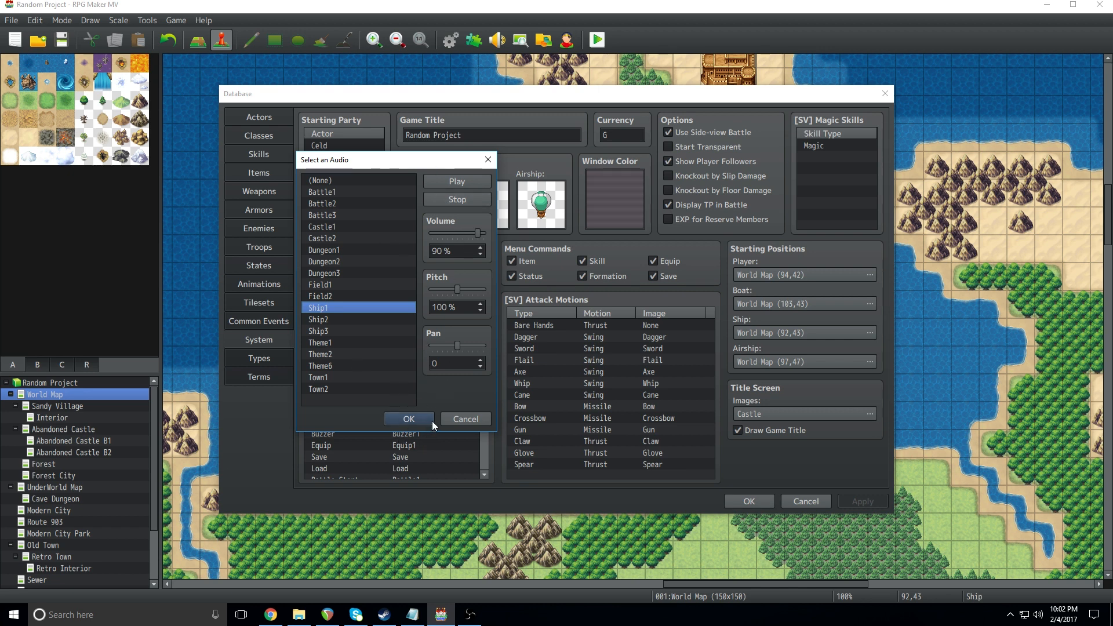
left_click(408, 419)
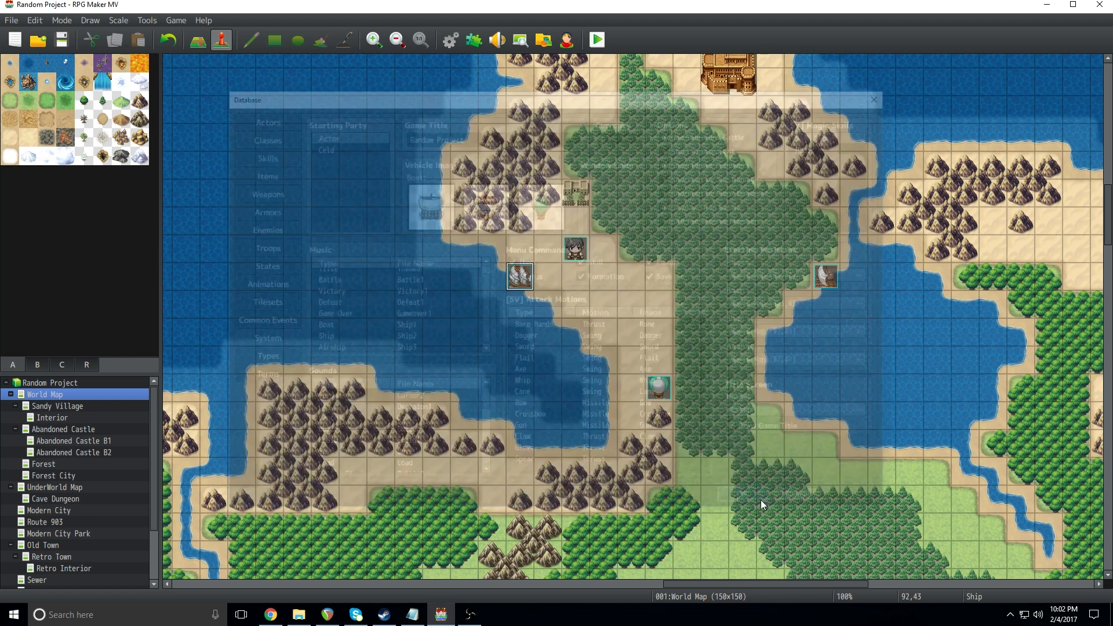
left_click(872, 100)
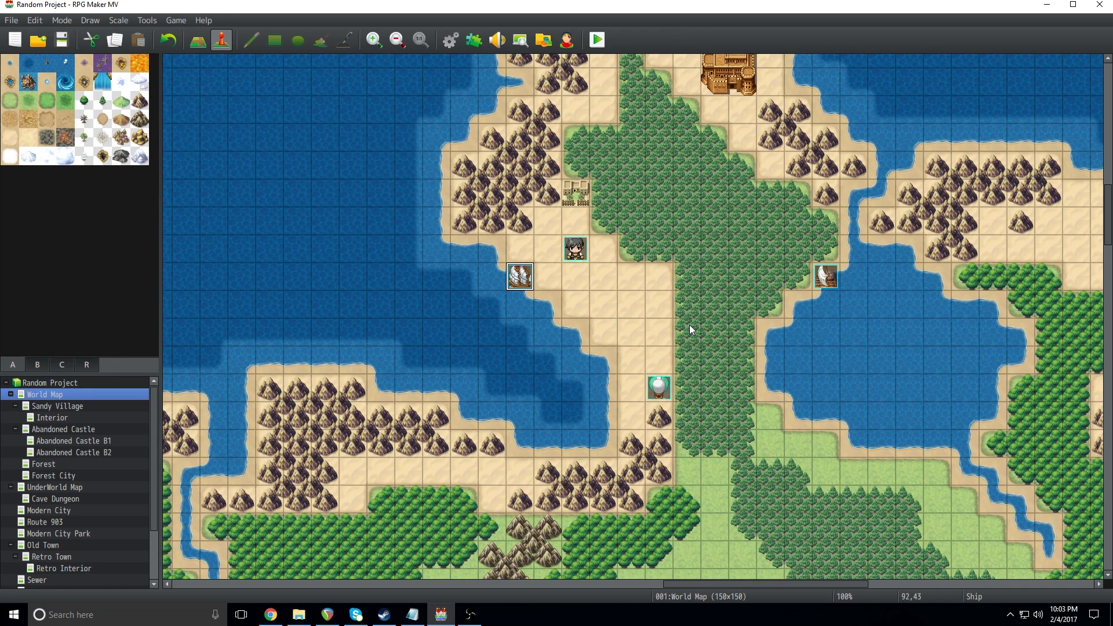
mouse_move(681, 328)
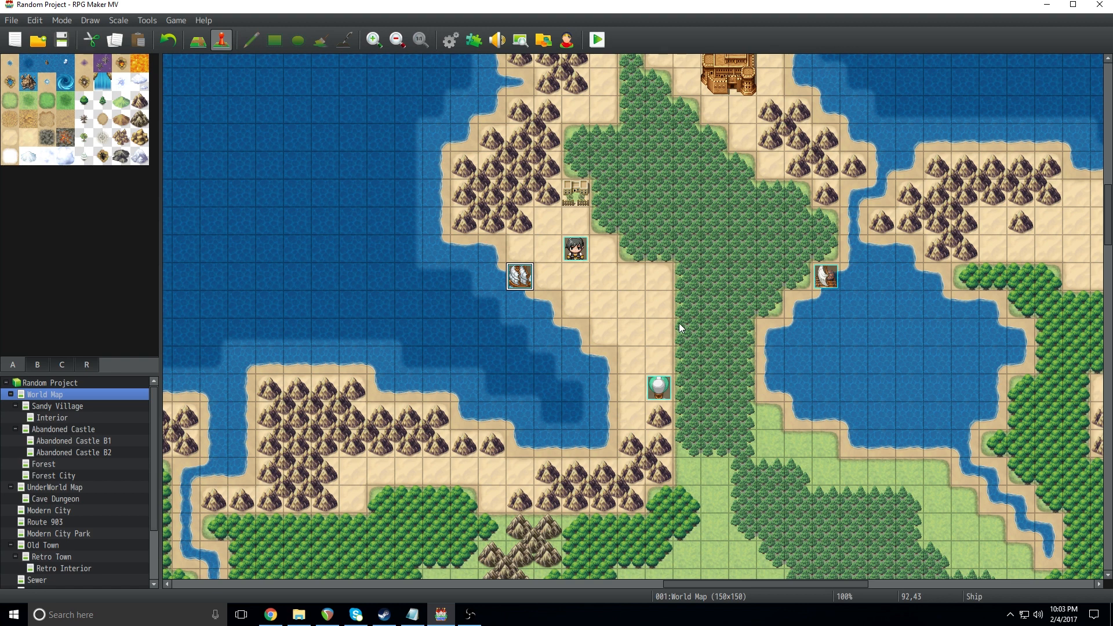
mouse_move(599, 290)
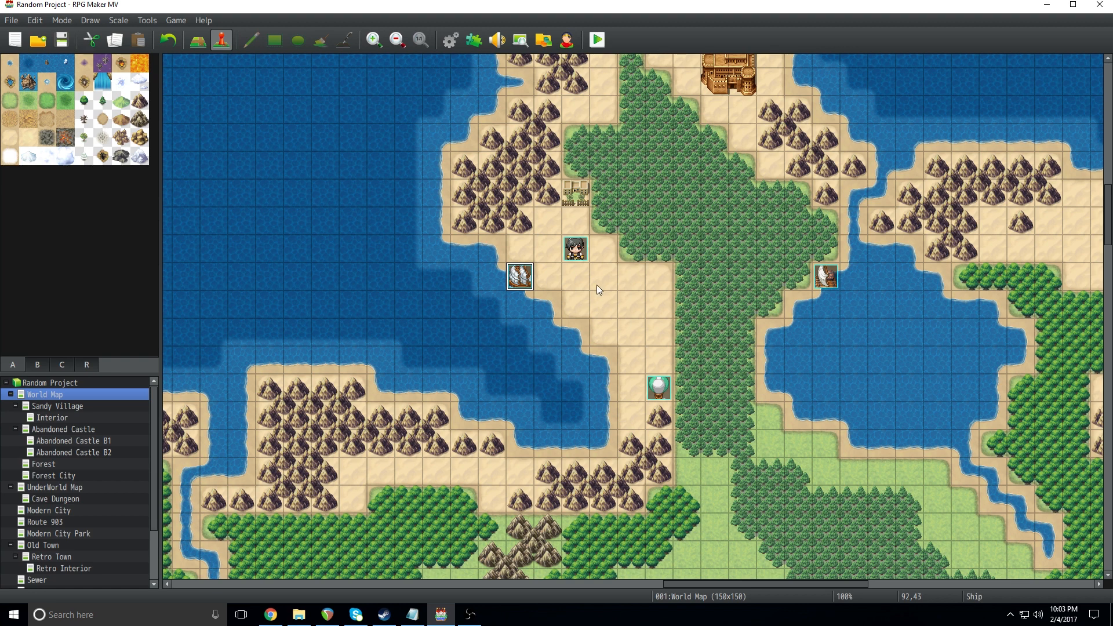
mouse_move(599, 301)
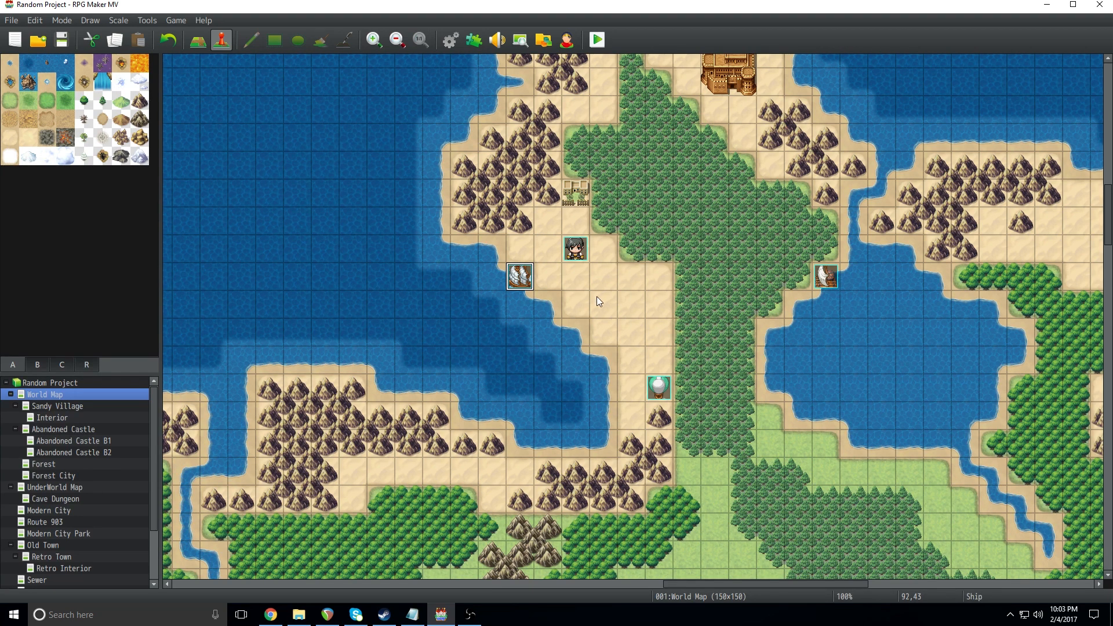
- Create an event on the sand tile with a Set Vehicle Location command moving the Ship to World Map (101,45)
double_click(659, 387)
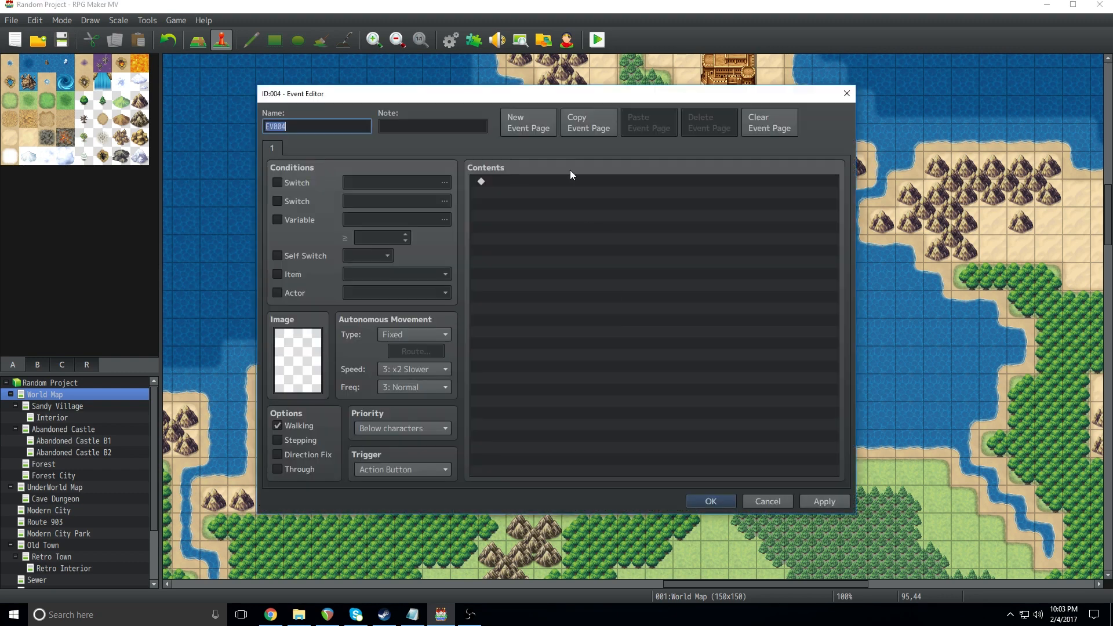
double_click(480, 182)
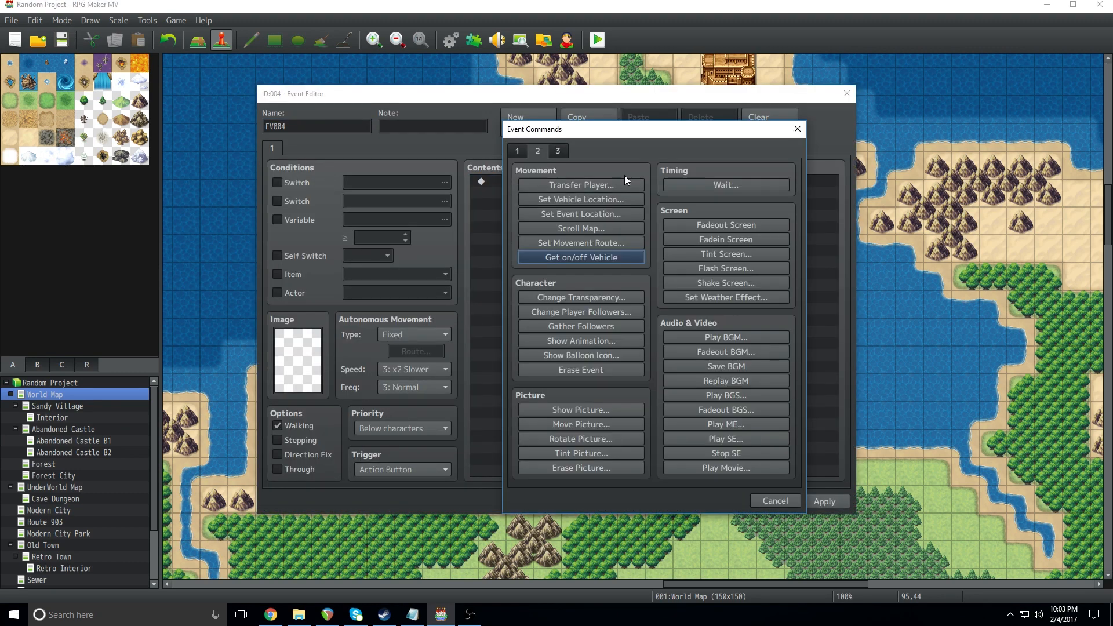
mouse_move(595, 297)
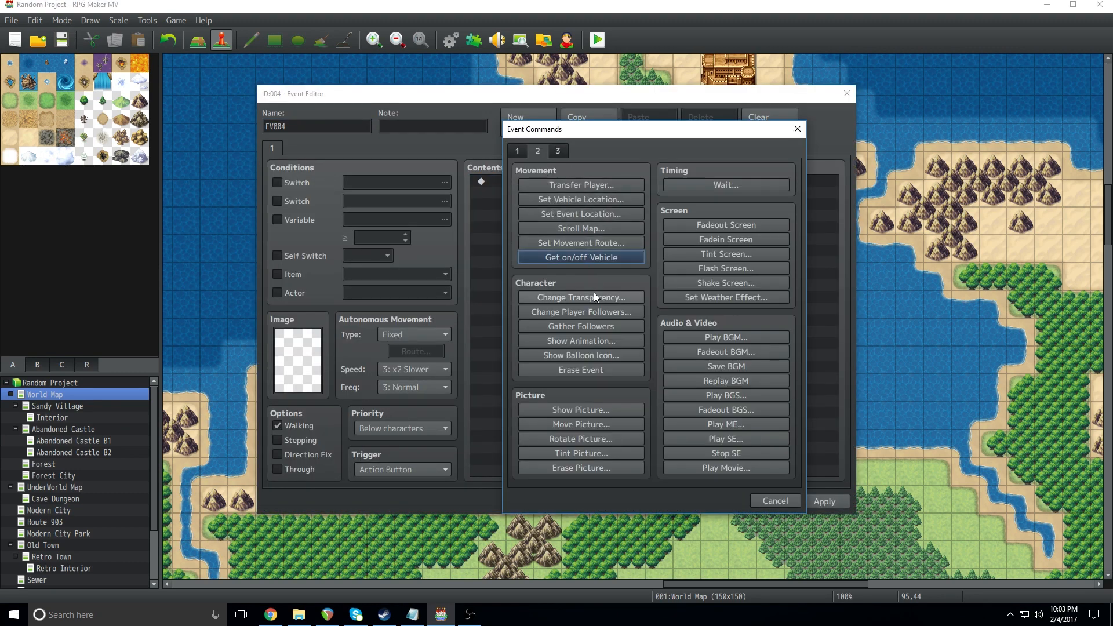
mouse_move(616, 393)
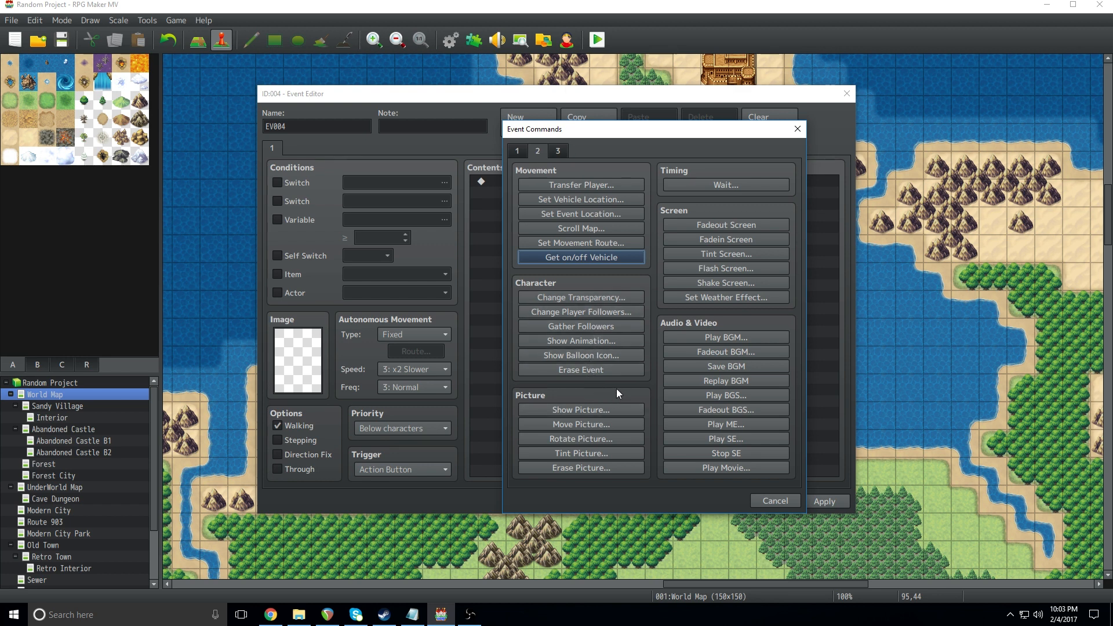
mouse_move(589, 210)
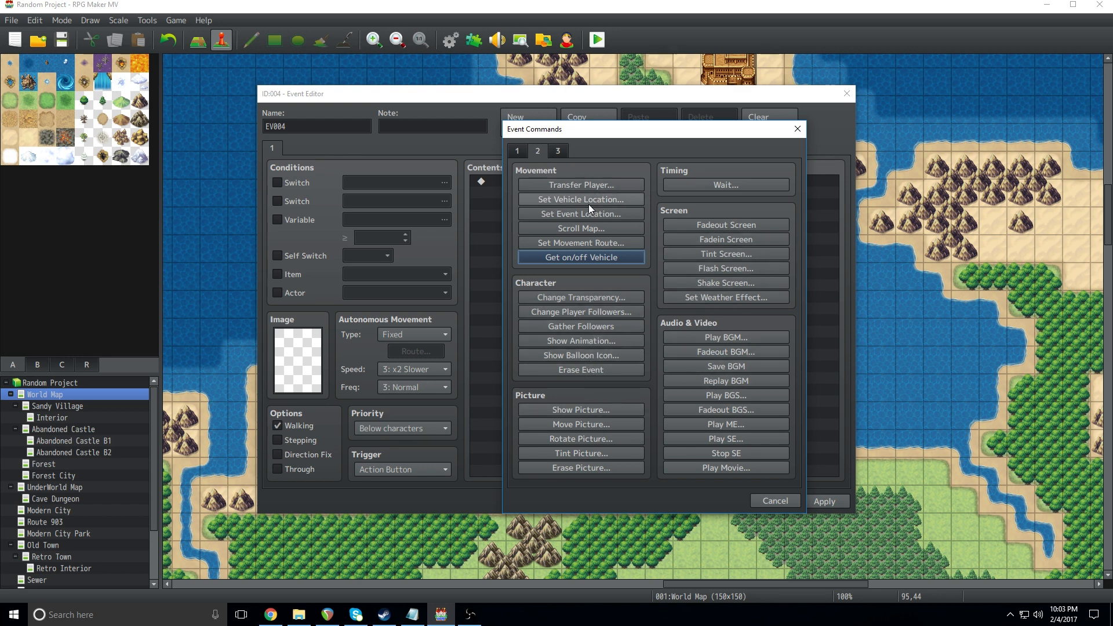
left_click(579, 200)
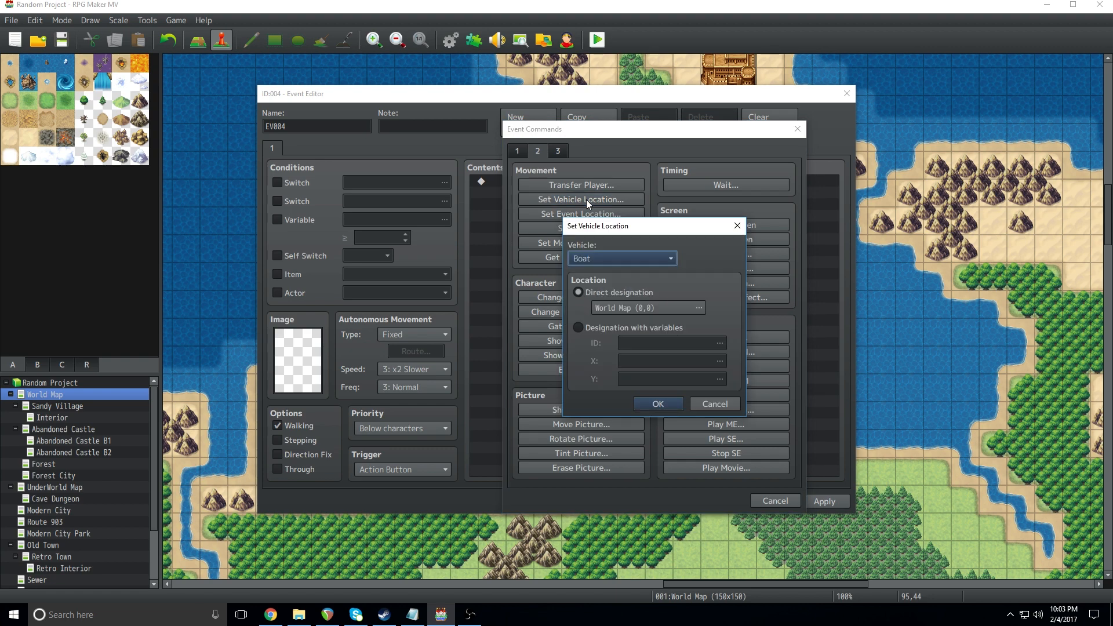
left_click(621, 257)
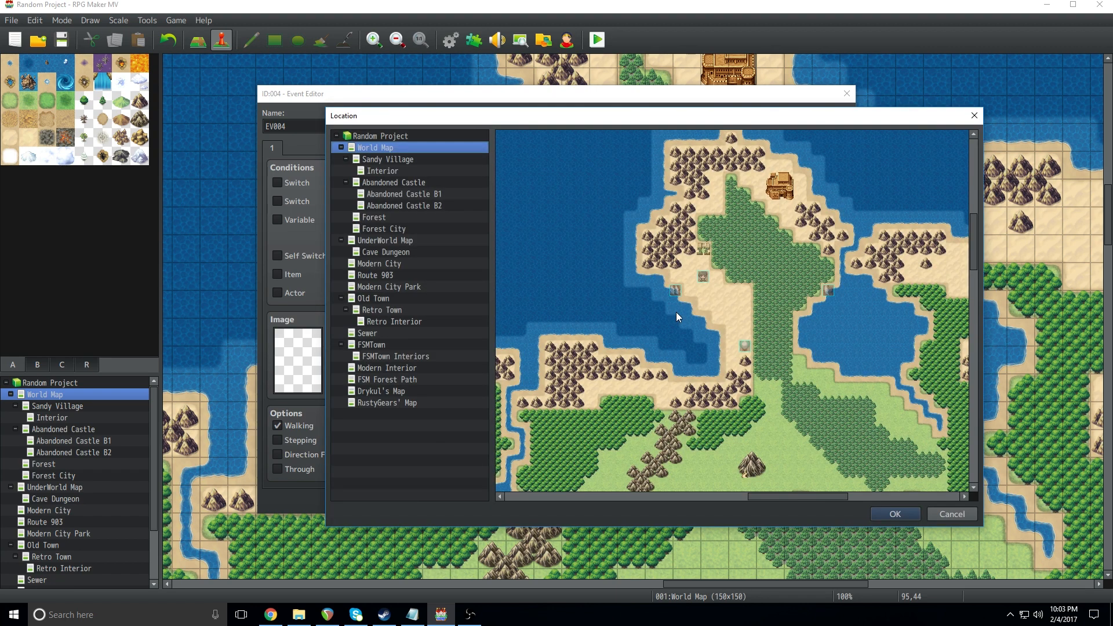
mouse_move(815, 321)
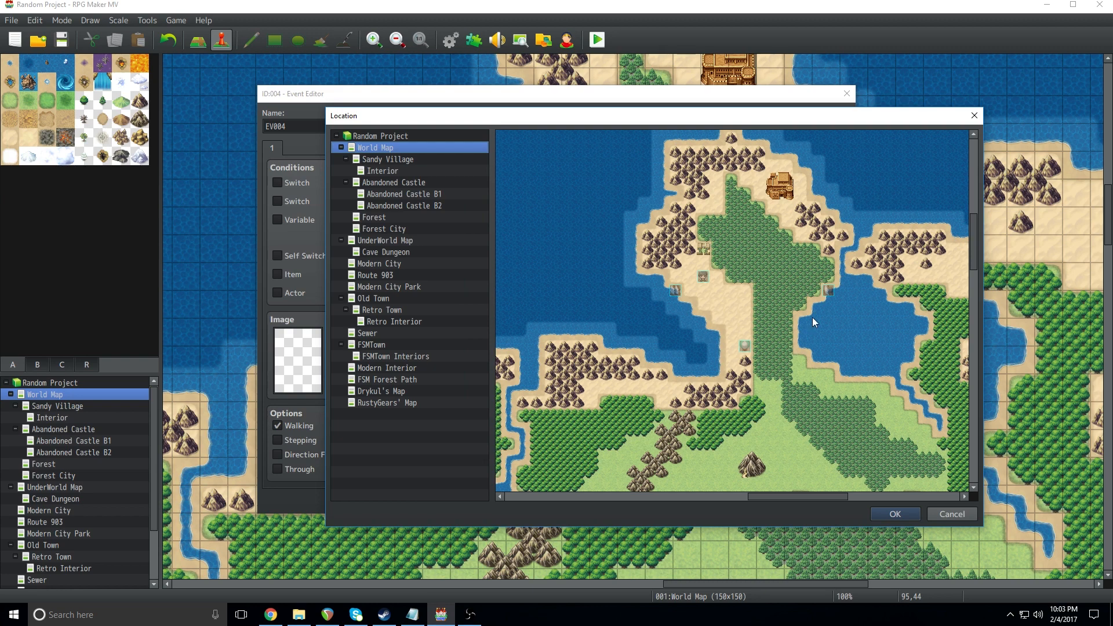
left_click(814, 323)
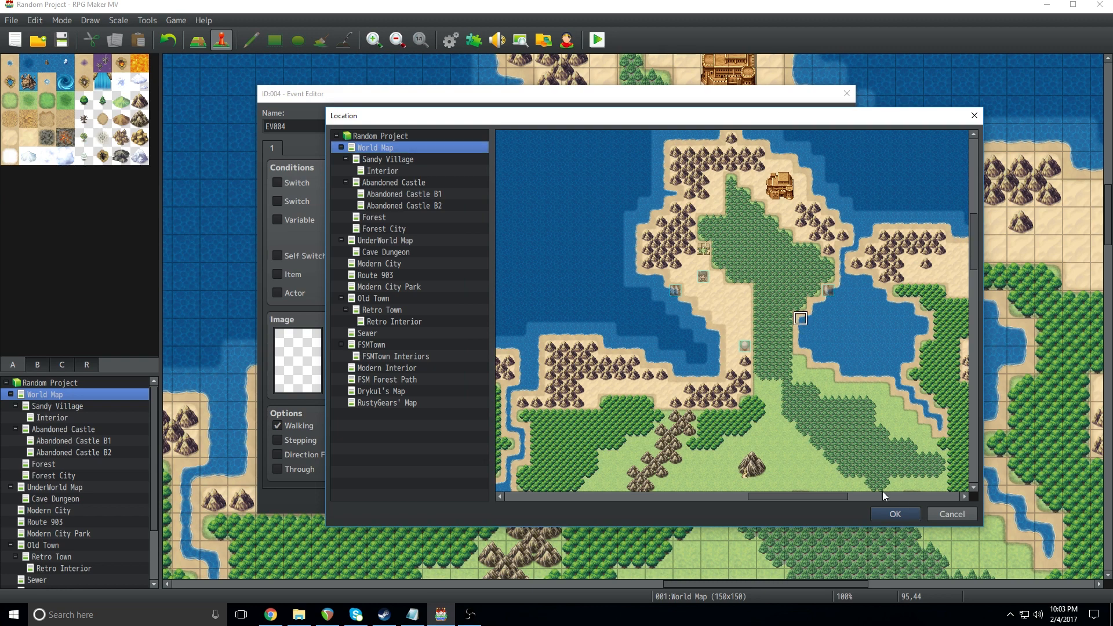
left_click(894, 514)
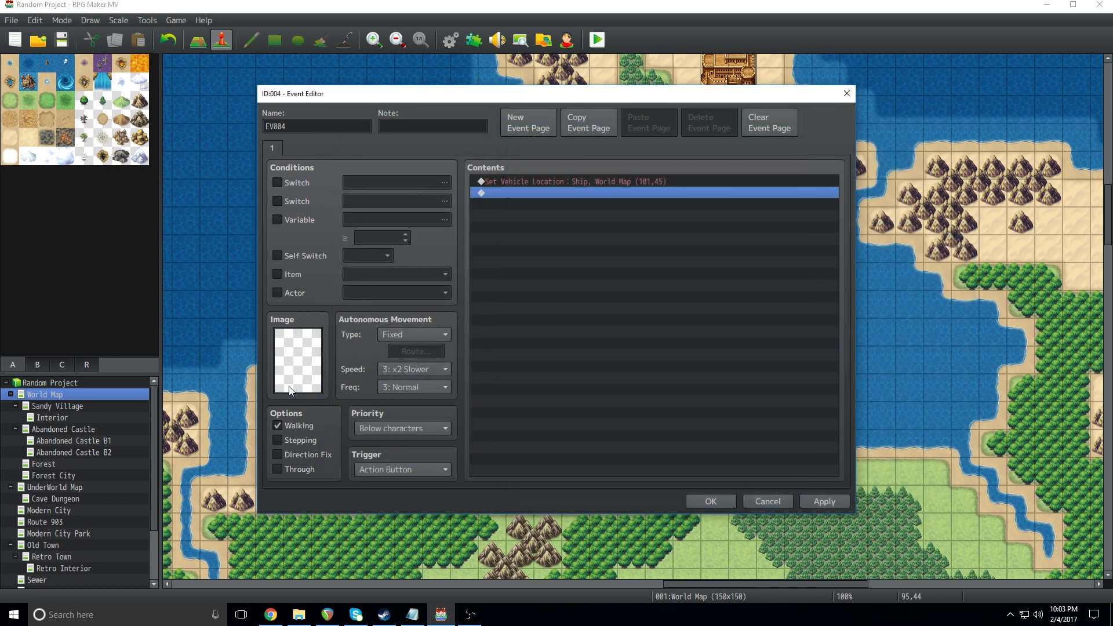
- Give the event the blonde character sprite from the Actor4 sheet
left_click(297, 358)
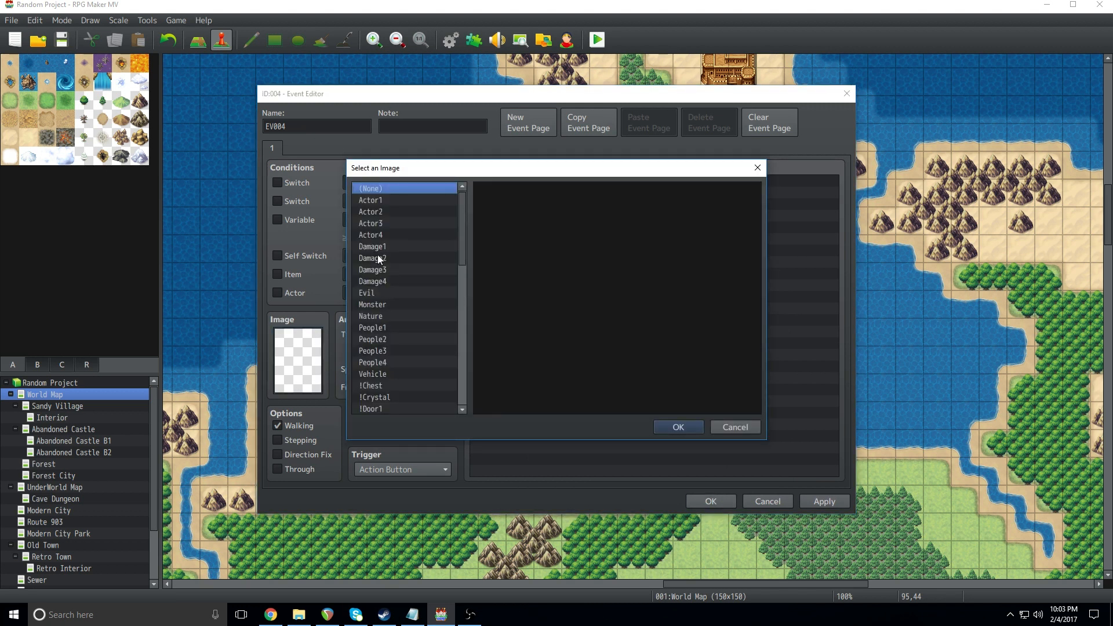
left_click(371, 234)
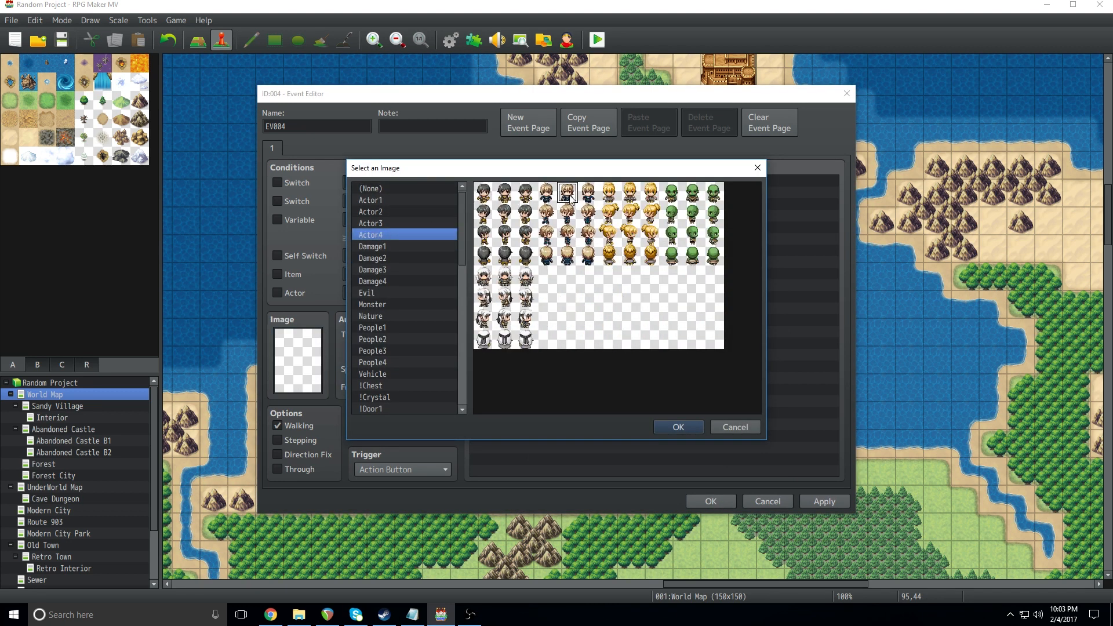
left_click(676, 427)
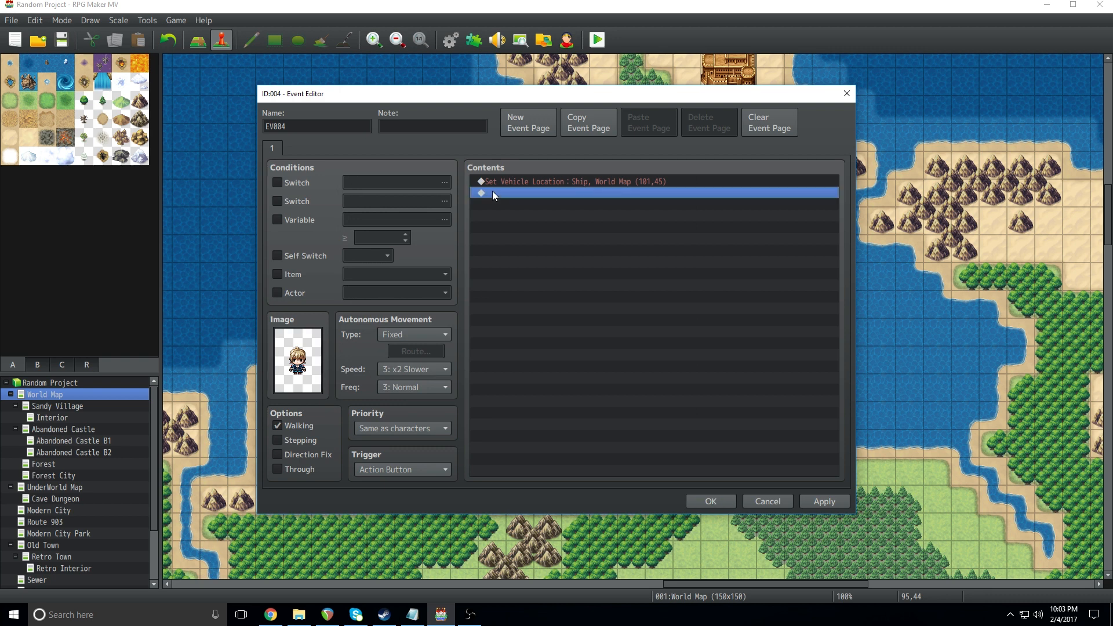
- Add a Show Text command and begin writing the event's Ok message
double_click(494, 194)
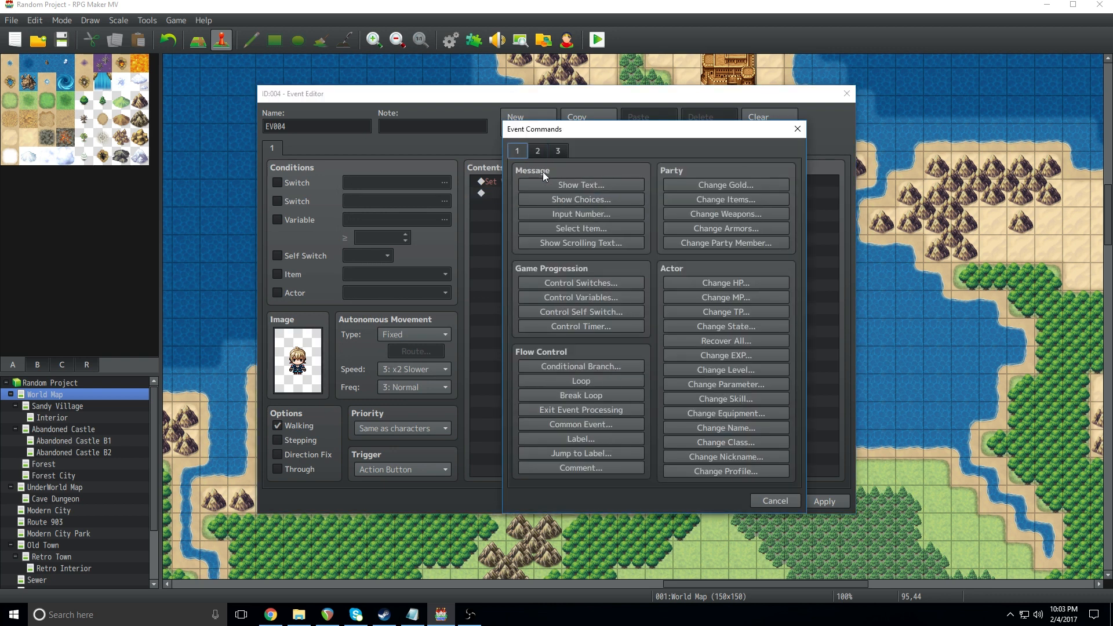
left_click(580, 184)
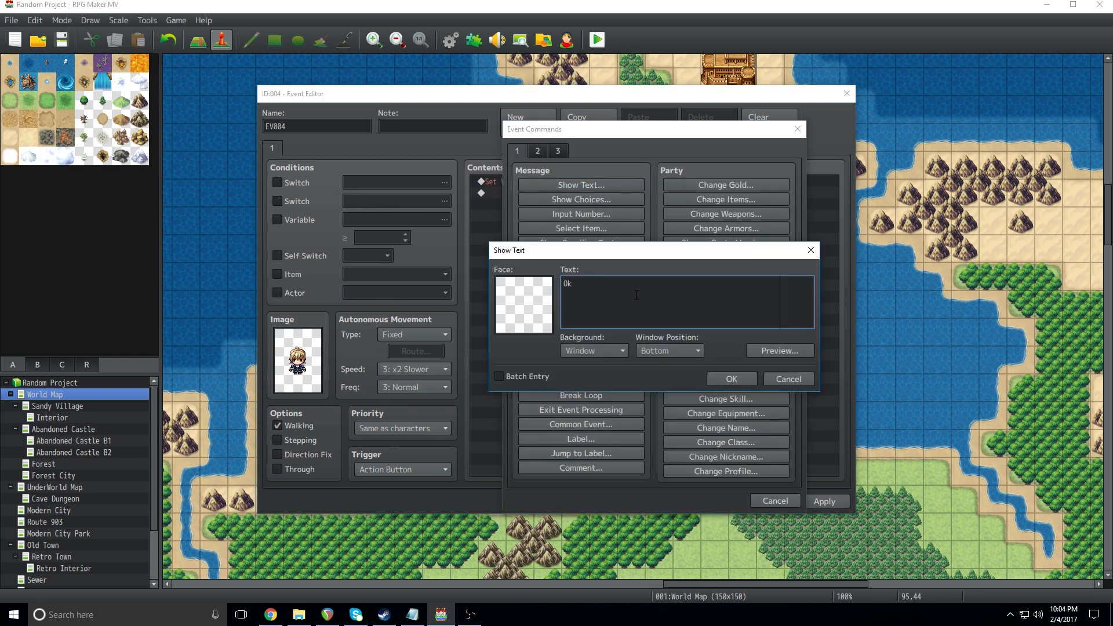
left_click(730, 378)
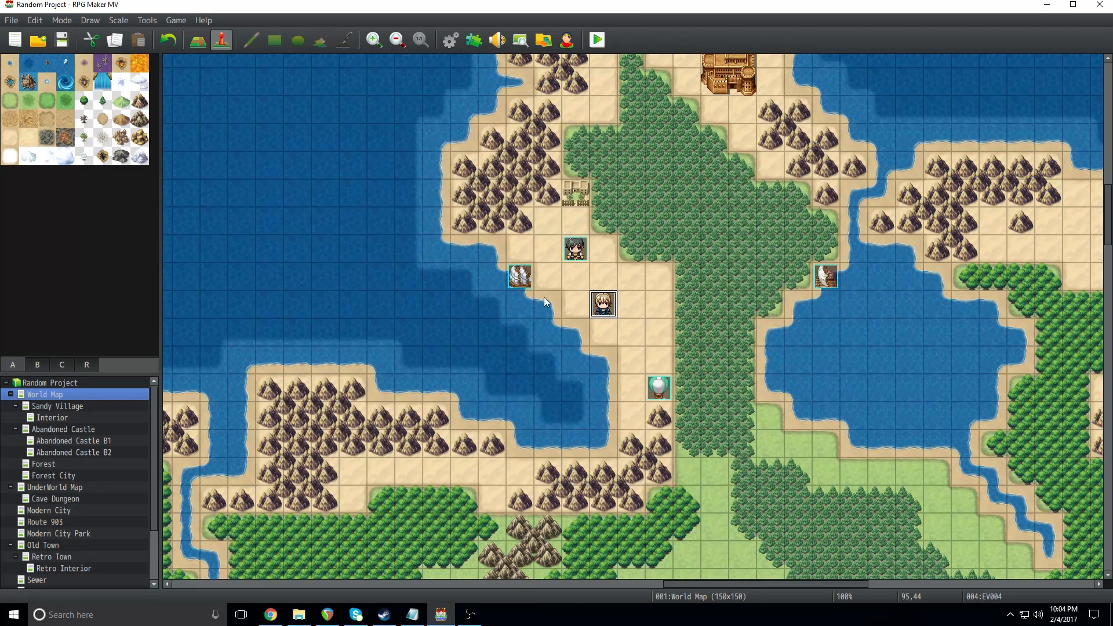
mouse_move(563, 109)
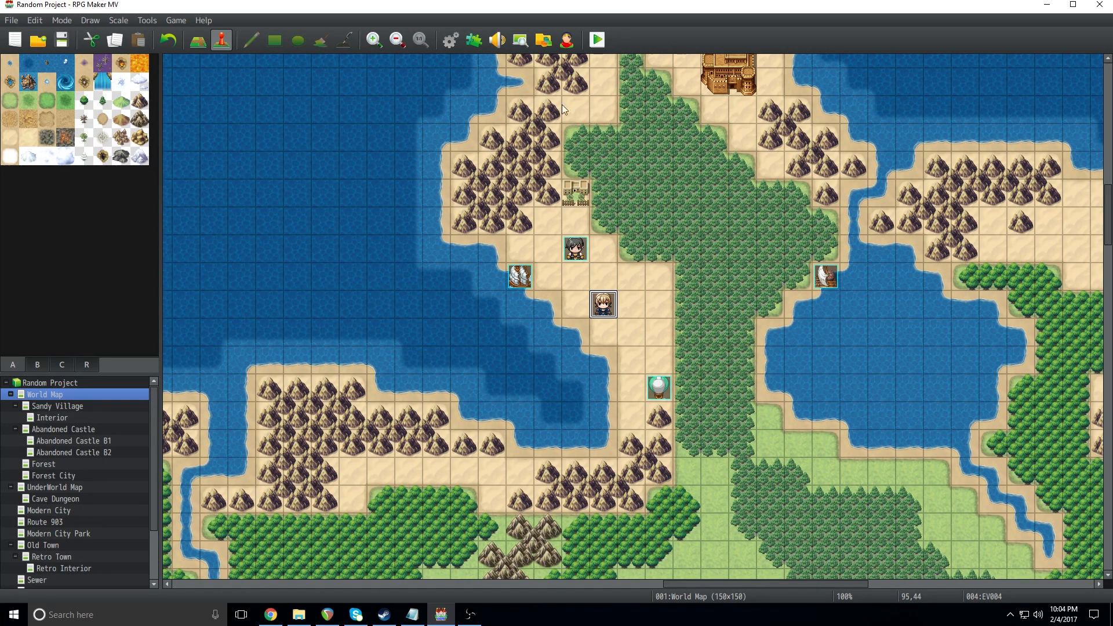
- Launch a playtest so the Random Project title screen appears
left_click(869, 303)
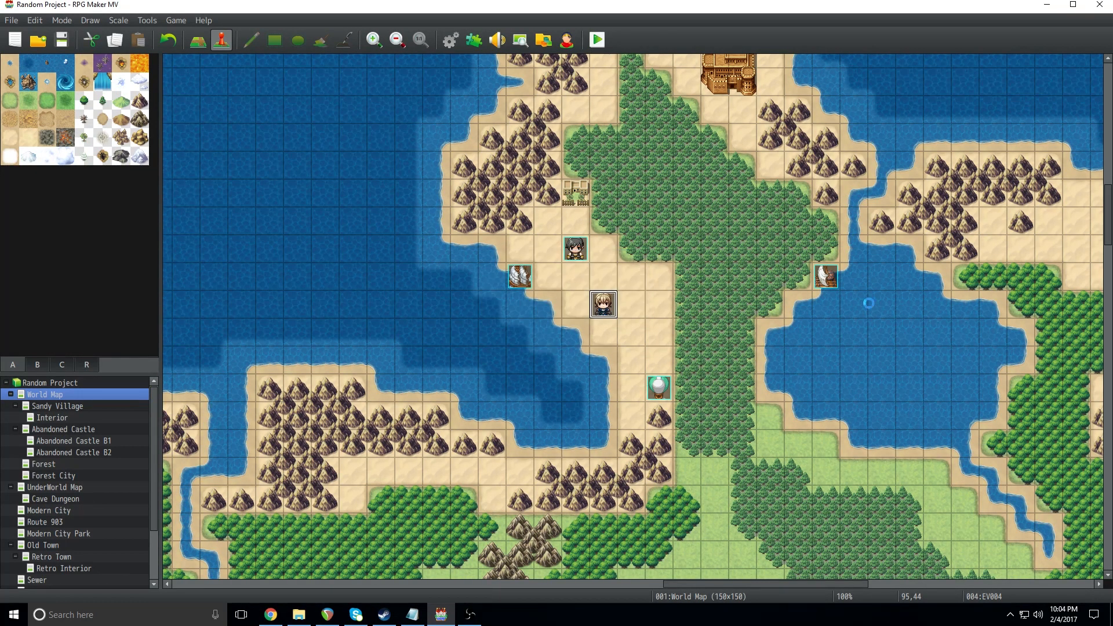
left_click(596, 39)
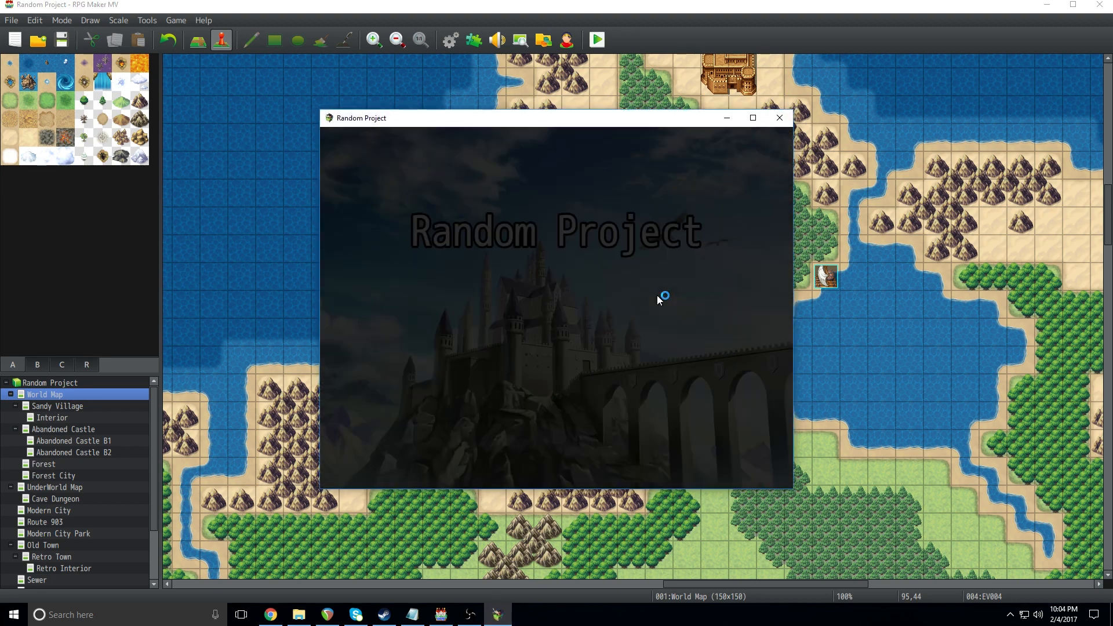